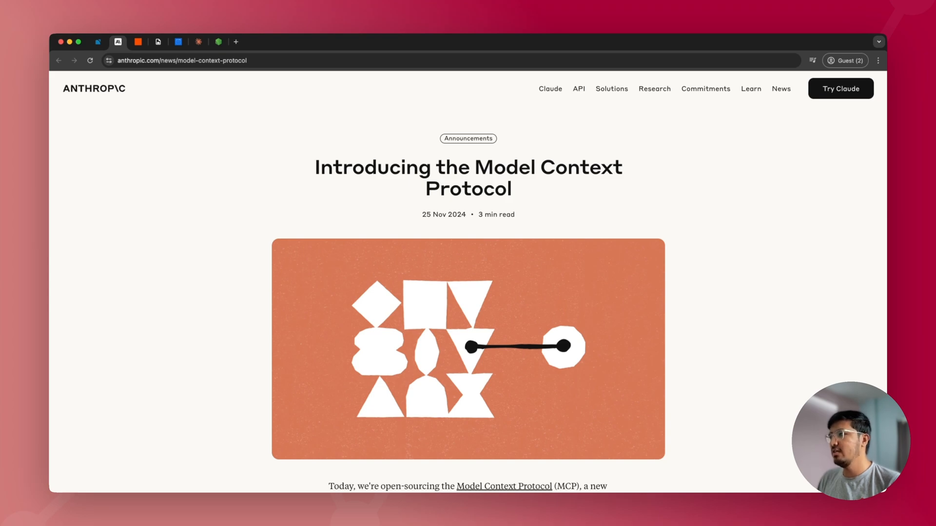
Skim the Anthropic MCP announcement, view Zapier's MCP explainer, then the 'How does MCP work?' diagram.
{"action": "scroll", "scroll_direction": "down", "scroll_amount": 3}
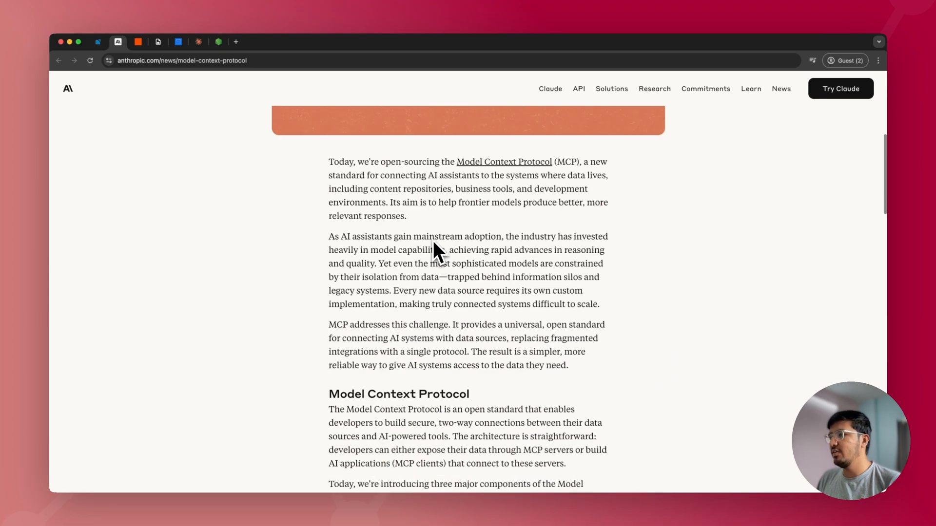
{"action": "scroll", "scroll_direction": "up", "scroll_amount": 3}
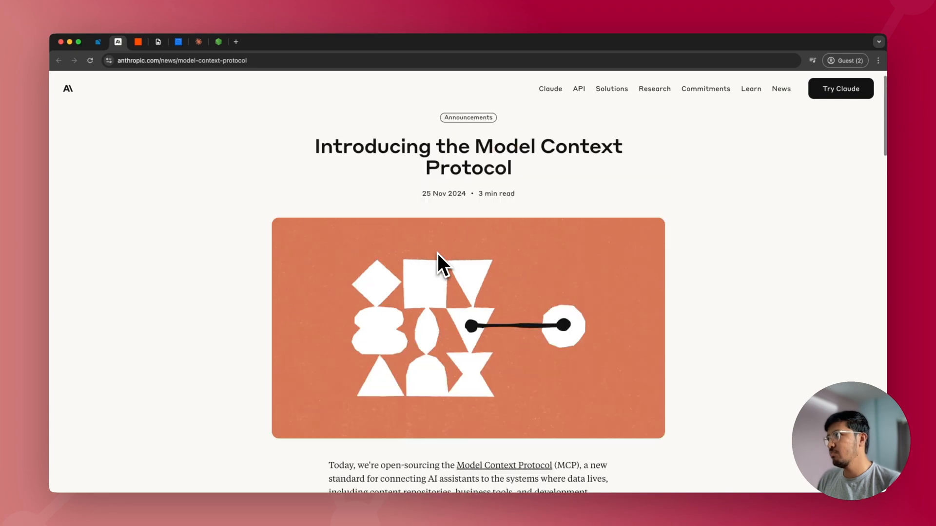
{"action": "left_click", "coordinate": [143, 44]}
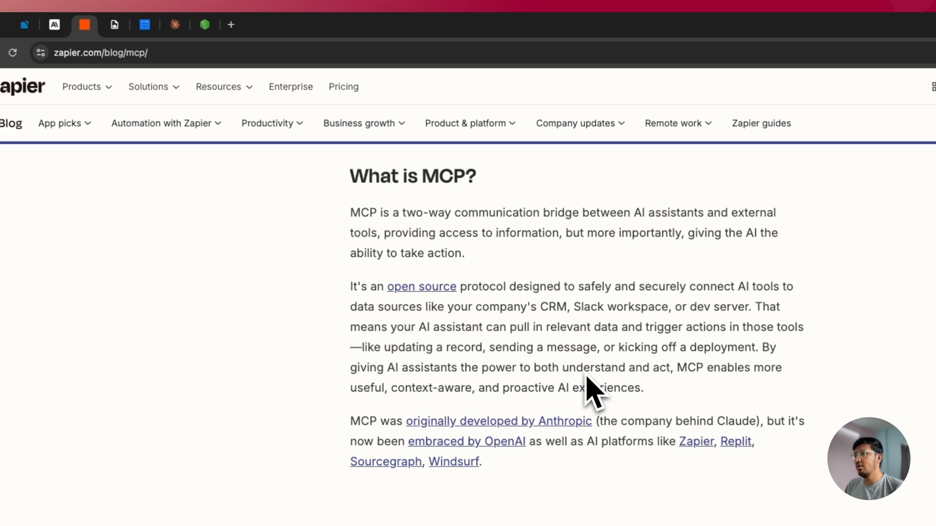
{"action": "left_click", "coordinate": [156, 45]}
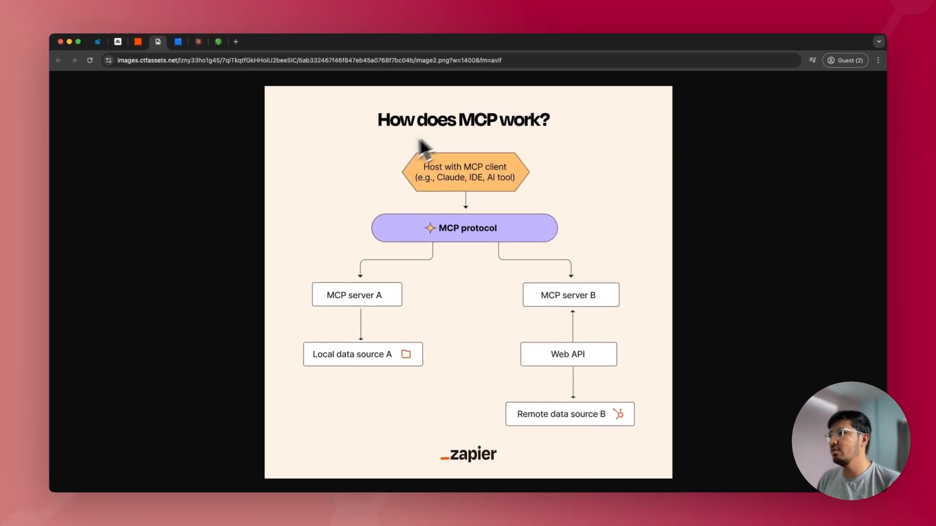
{"action": "mouse_move", "coordinate": [488, 201]}
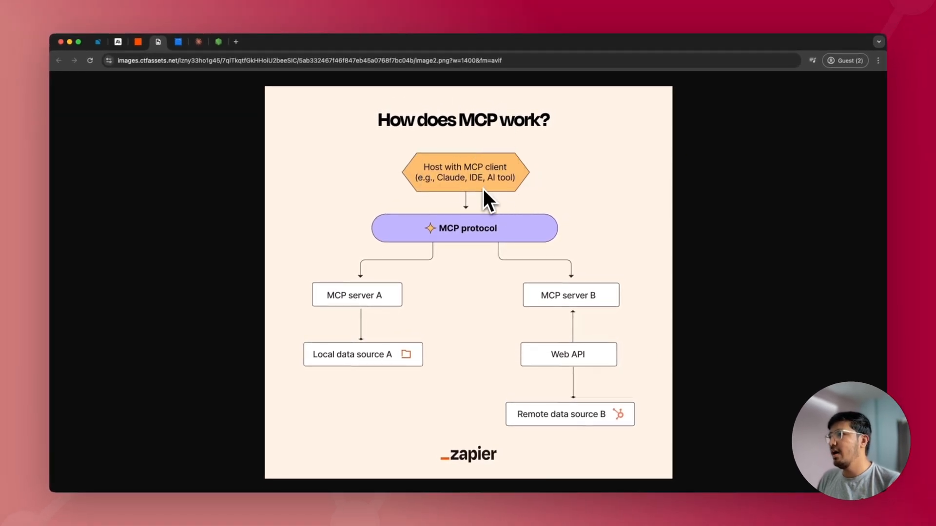
{"action": "mouse_move", "coordinate": [450, 173]}
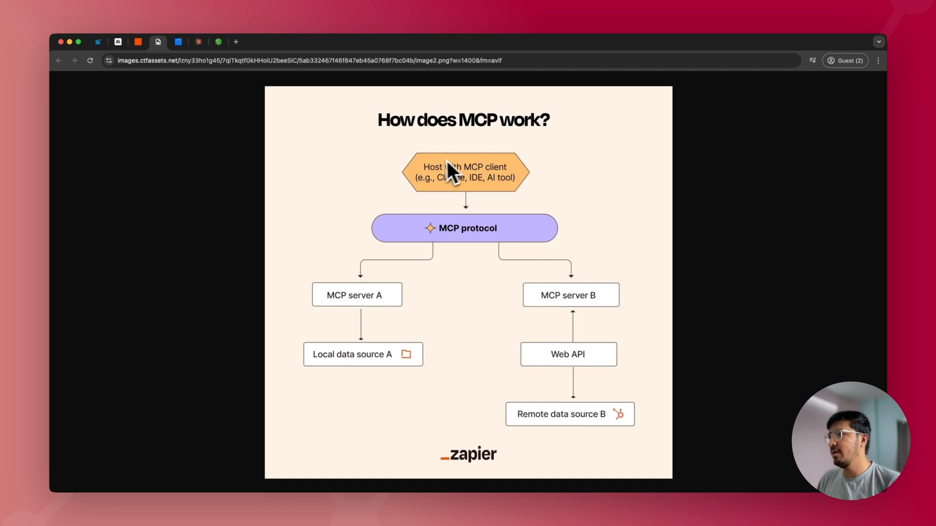
{"action": "mouse_move", "coordinate": [503, 225]}
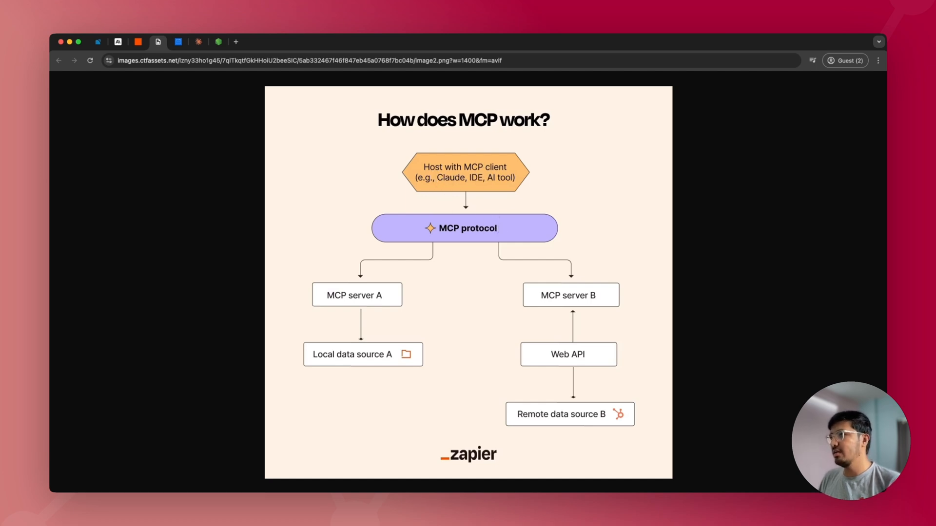
{"action": "mouse_move", "coordinate": [494, 218]}
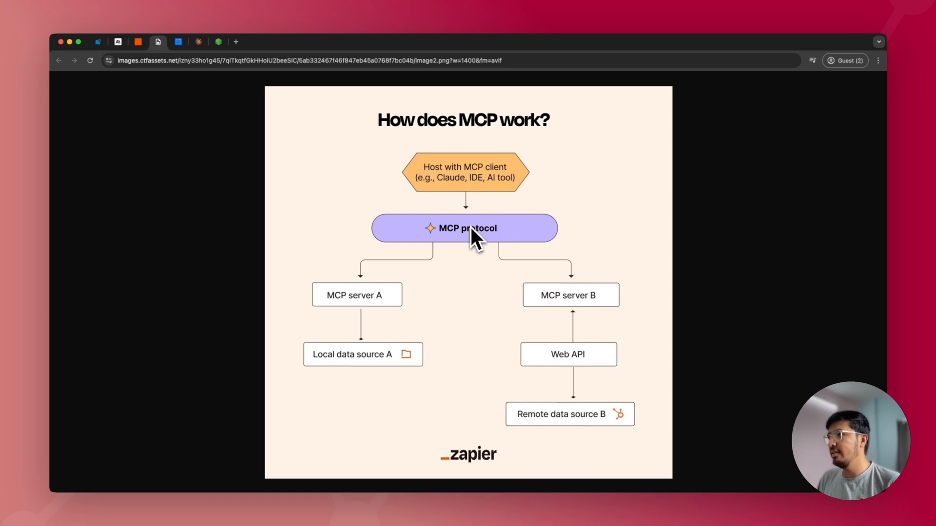
{"action": "mouse_move", "coordinate": [367, 290]}
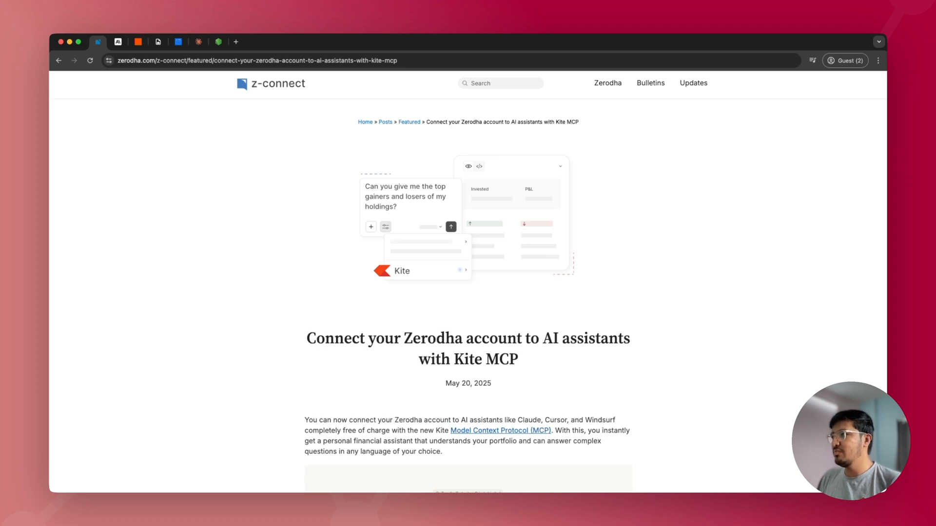
{"action": "mouse_move", "coordinate": [555, 333]}
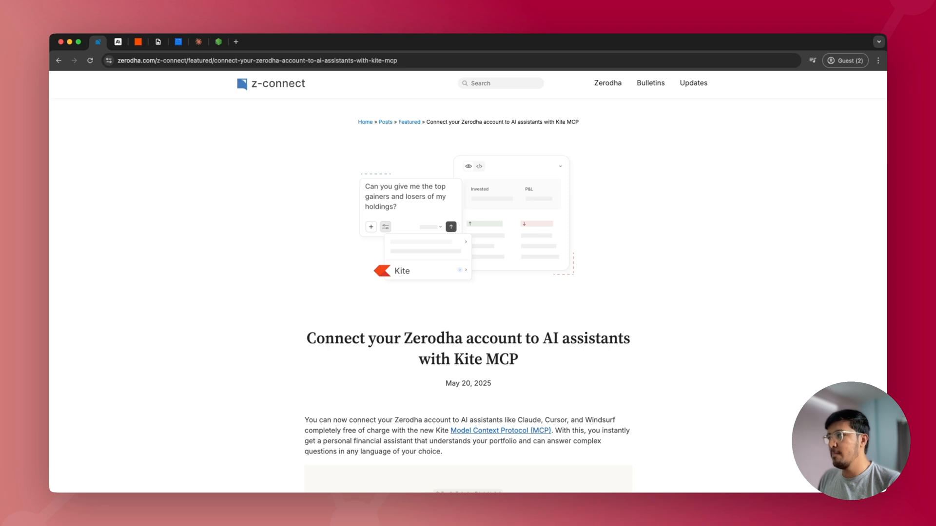
Scroll the Zerodha Kite MCP article down to the 'Setting up Kite MCP – Claude (Desktop)' section.
{"action": "scroll", "scroll_direction": "down", "scroll_amount": 3}
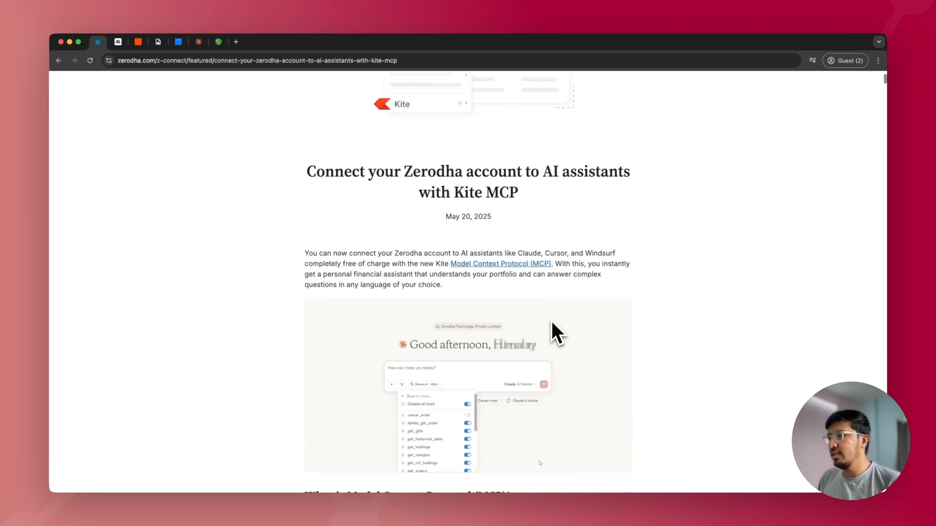
{"action": "scroll", "scroll_direction": "down", "scroll_amount": 3}
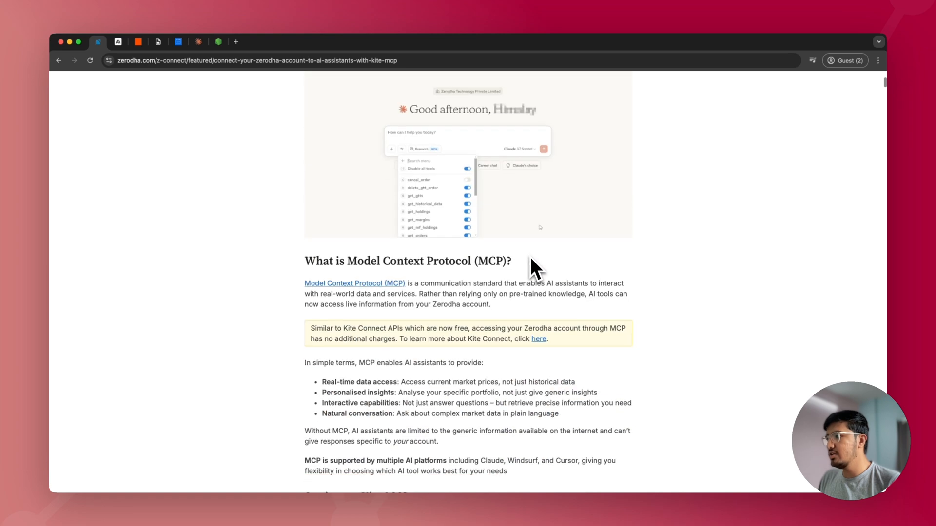
{"action": "scroll", "scroll_direction": "down", "scroll_amount": 3}
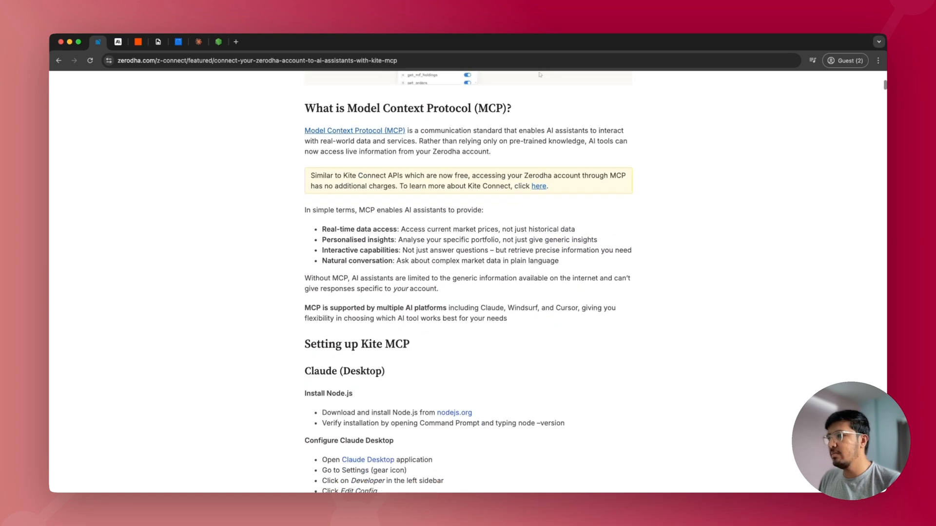
{"action": "scroll", "scroll_direction": "down", "scroll_amount": 3}
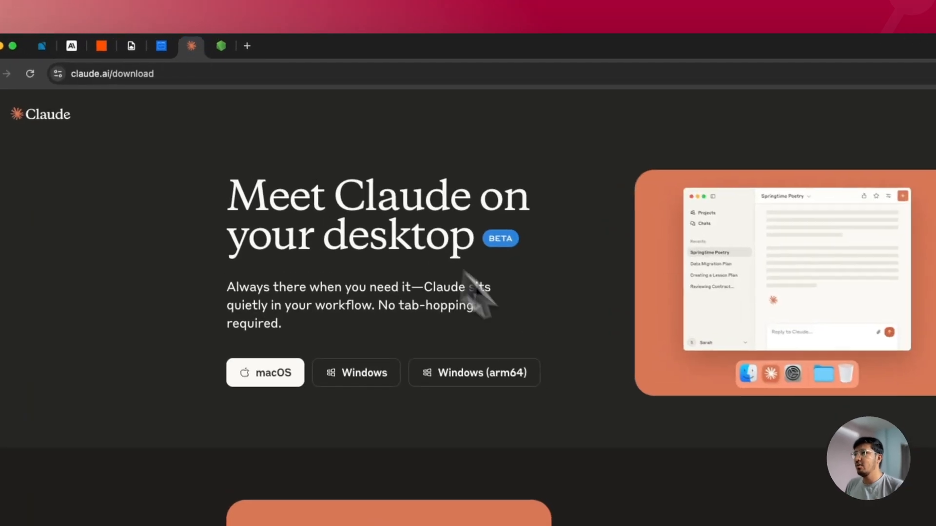
Review the Claude desktop download page, then bring up the Node.js download page for macOS.
{"action": "scroll", "scroll_direction": "down", "scroll_amount": 3}
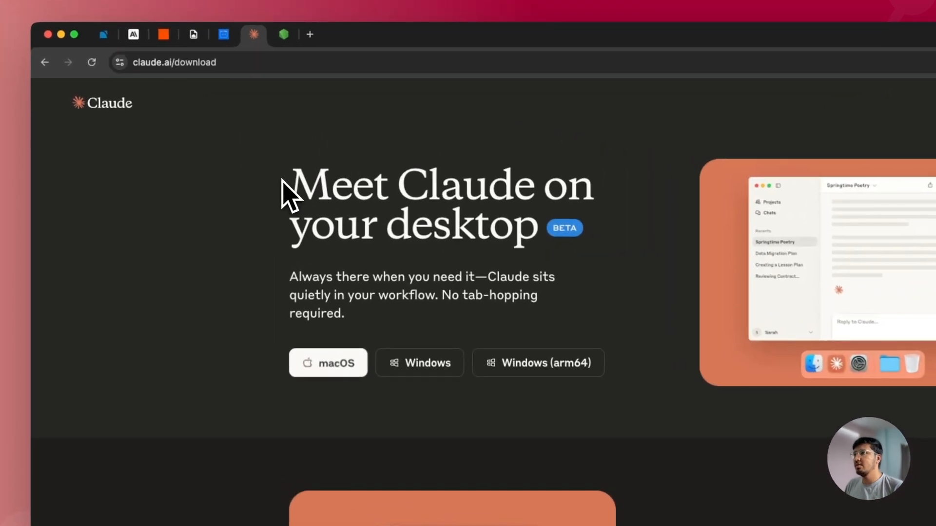
{"action": "left_click_drag", "start_coordinate": [293, 276], "coordinate": [344, 313]}
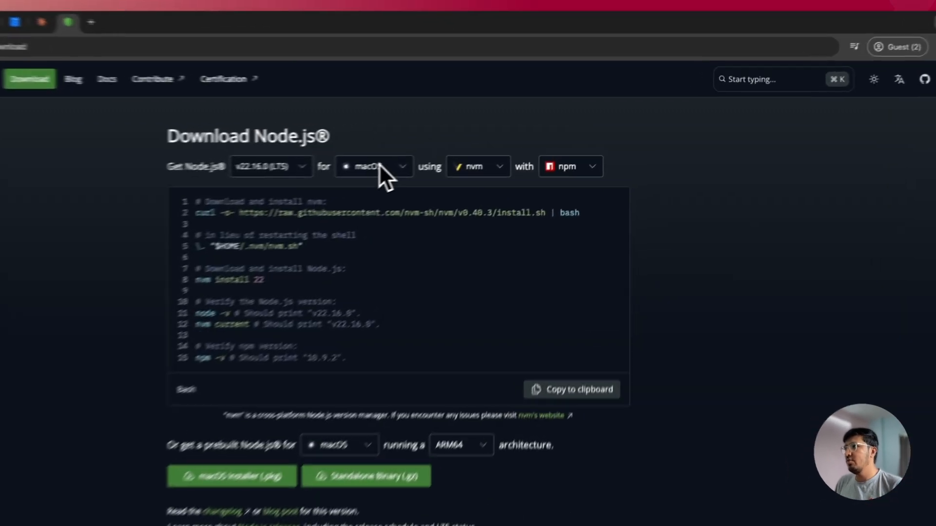
{"action": "left_click", "coordinate": [373, 165]}
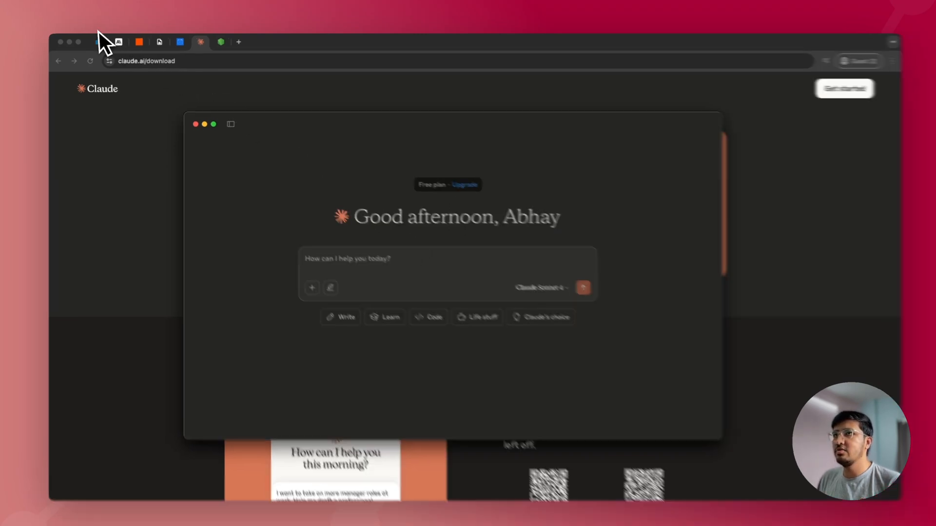
Reach Claude Desktop's Developer settings and use Edit Config to locate the MCP config file.
{"action": "left_click", "coordinate": [101, 41]}
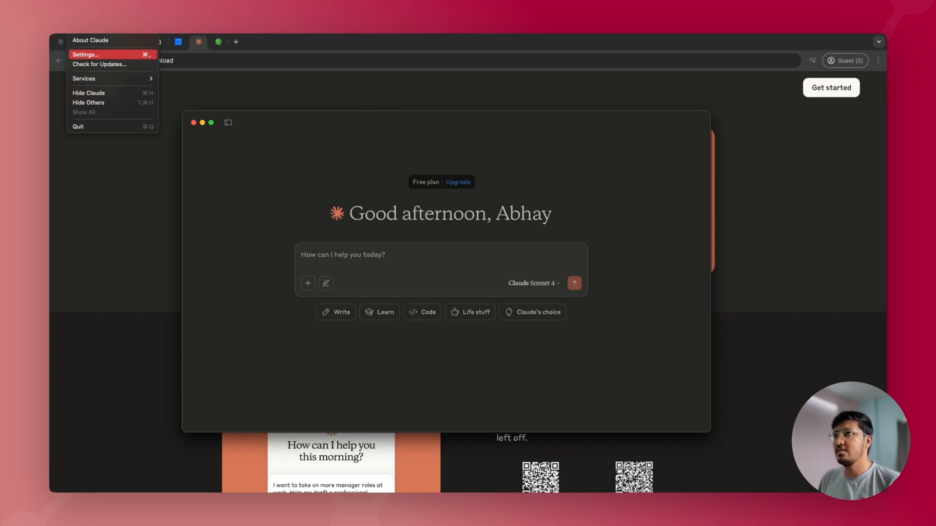
{"action": "left_click", "coordinate": [86, 55]}
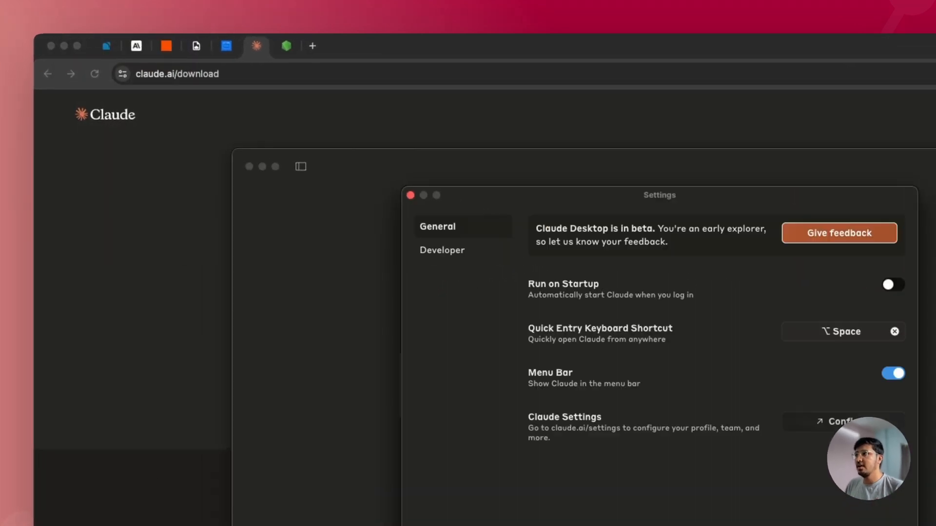
{"action": "mouse_move", "coordinate": [455, 272]}
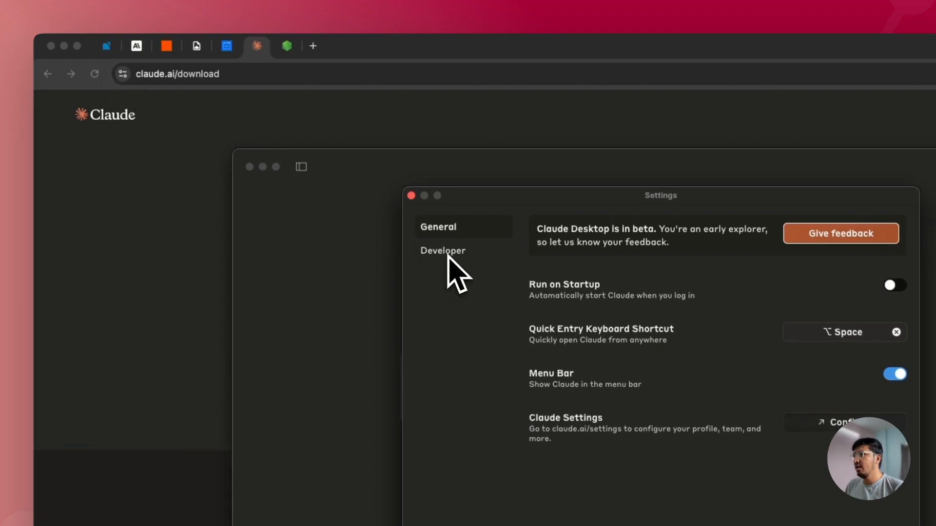
{"action": "left_click", "coordinate": [443, 251]}
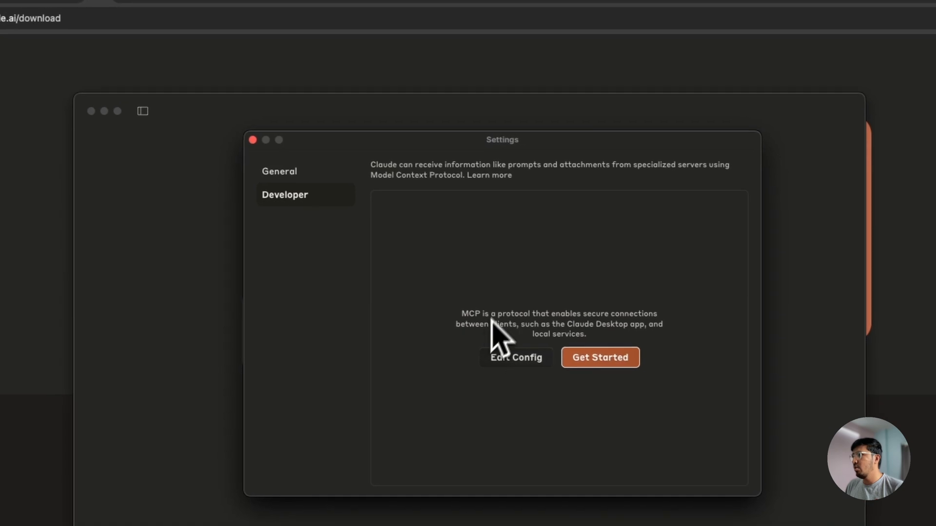
{"action": "left_click", "coordinate": [515, 358]}
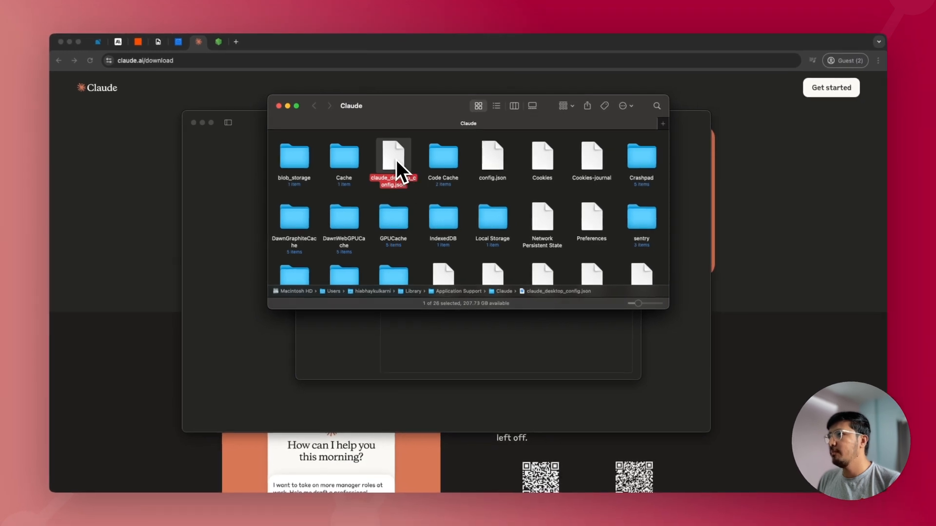
Open claude_desktop_config.json from Finder with Sublime Text for editing.
{"action": "right_click", "coordinate": [393, 161]}
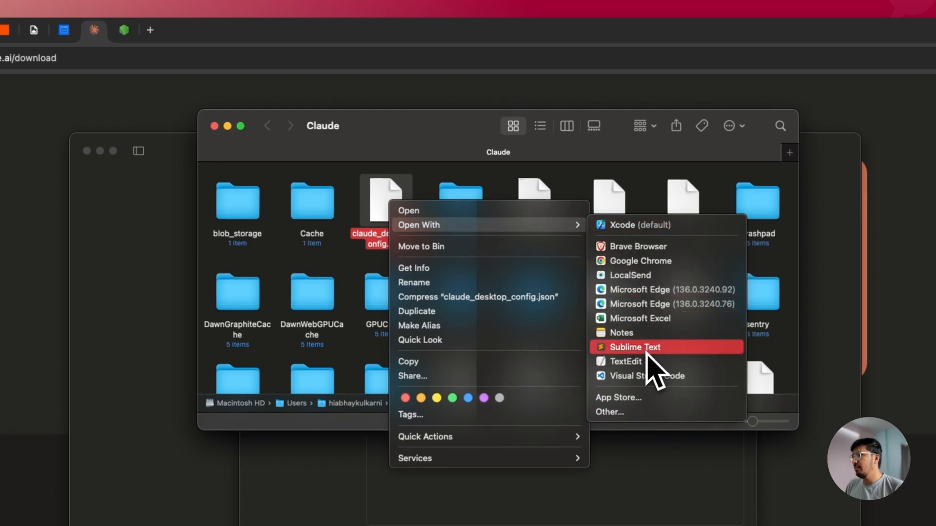
{"action": "left_click", "coordinate": [637, 347]}
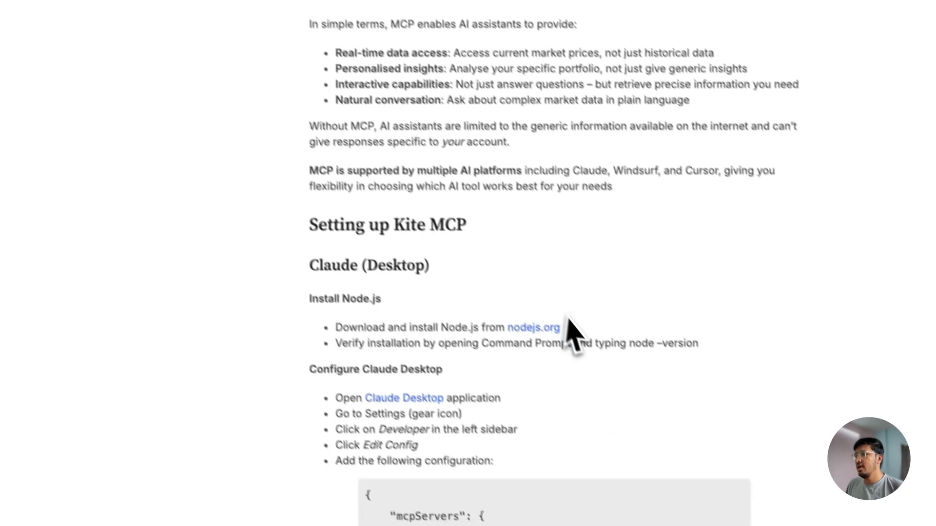
{"action": "scroll", "scroll_direction": "down", "scroll_amount": 3}
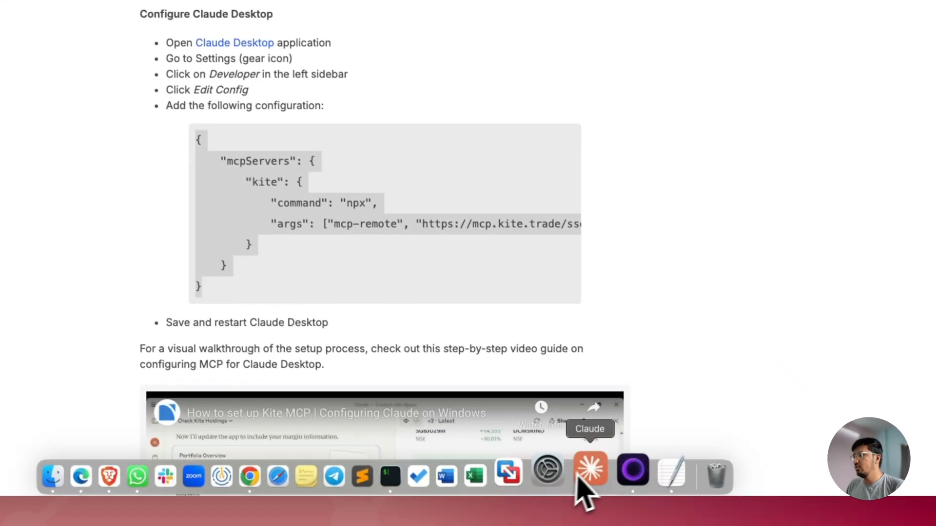
In a fresh Claude chat, confirm the kite integration is available and begin a prompt 'Hi, Show me'.
{"action": "left_click", "coordinate": [590, 472]}
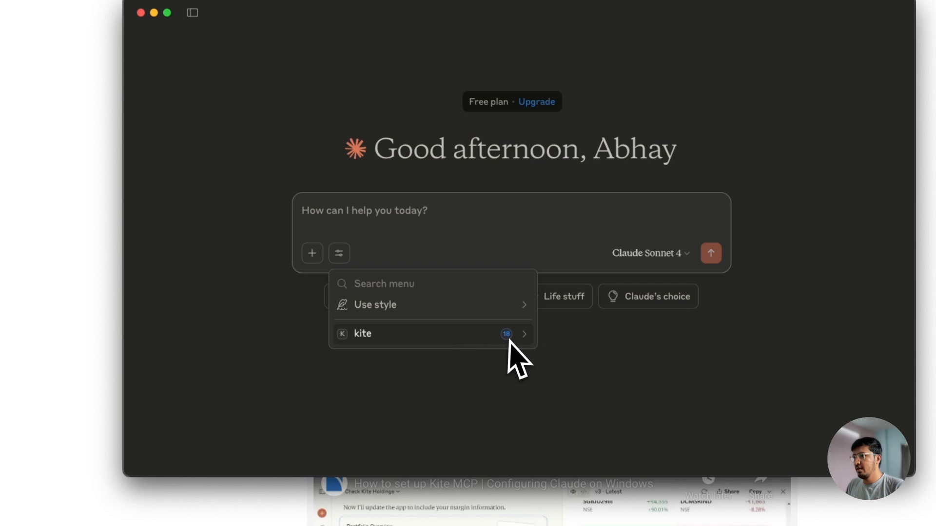
{"action": "left_click", "coordinate": [363, 334]}
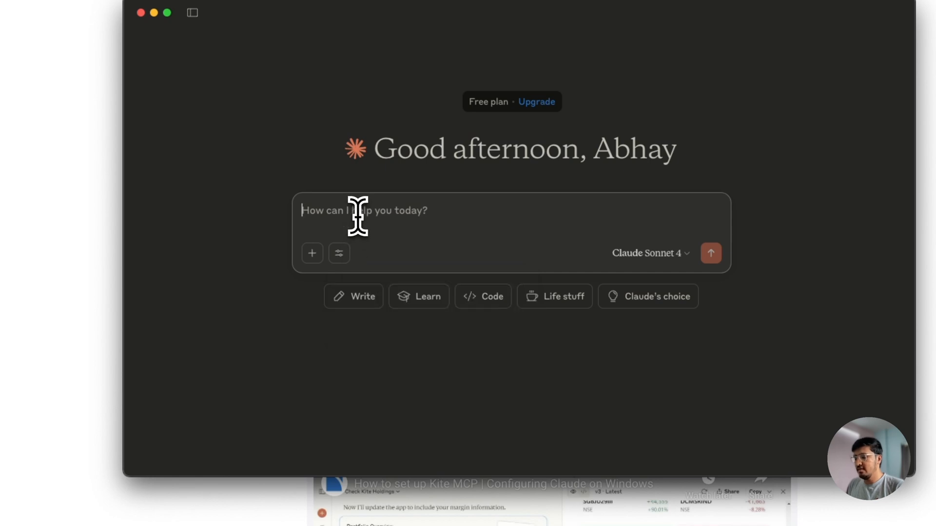
{"action": "type", "text": "Hi, Show me"}
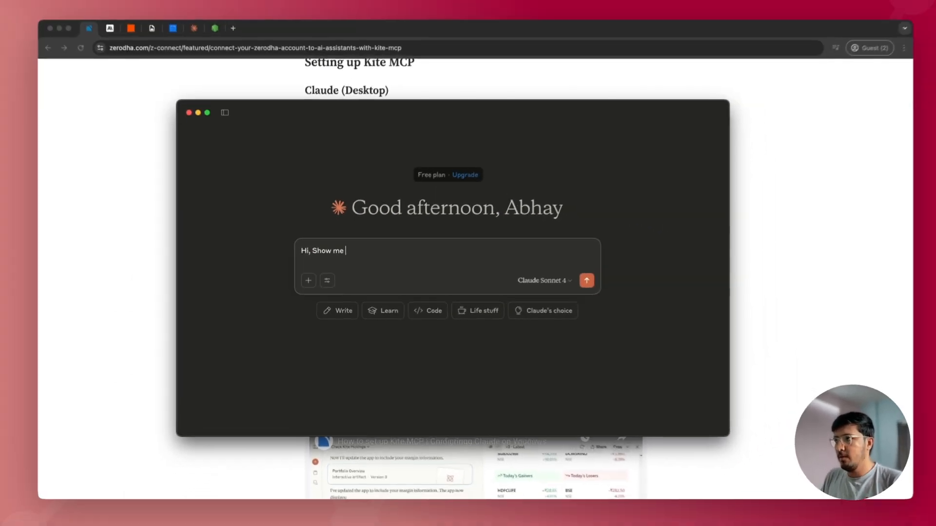
Send the holdings request, allow the Kite login once, complete login, reply 'Done' and allow the holdings lookup.
{"action": "left_click", "coordinate": [587, 280]}
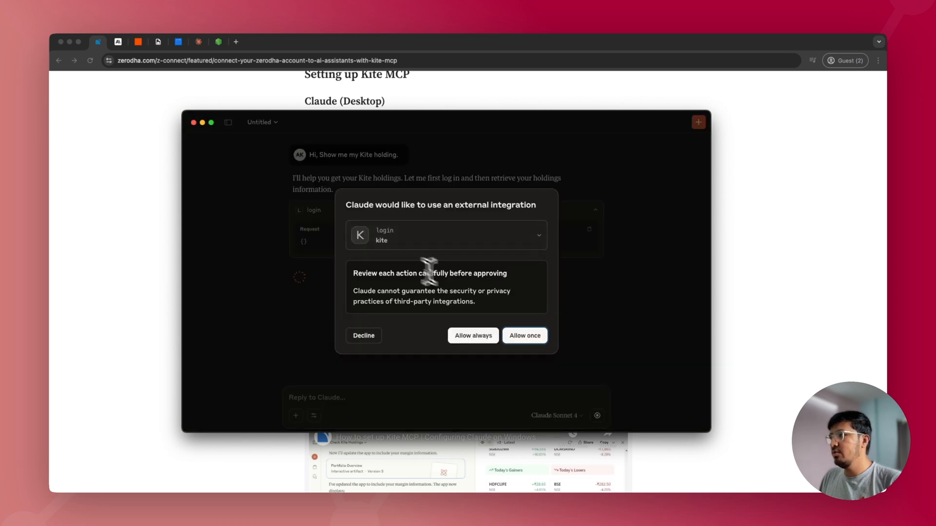
{"action": "mouse_move", "coordinate": [472, 335]}
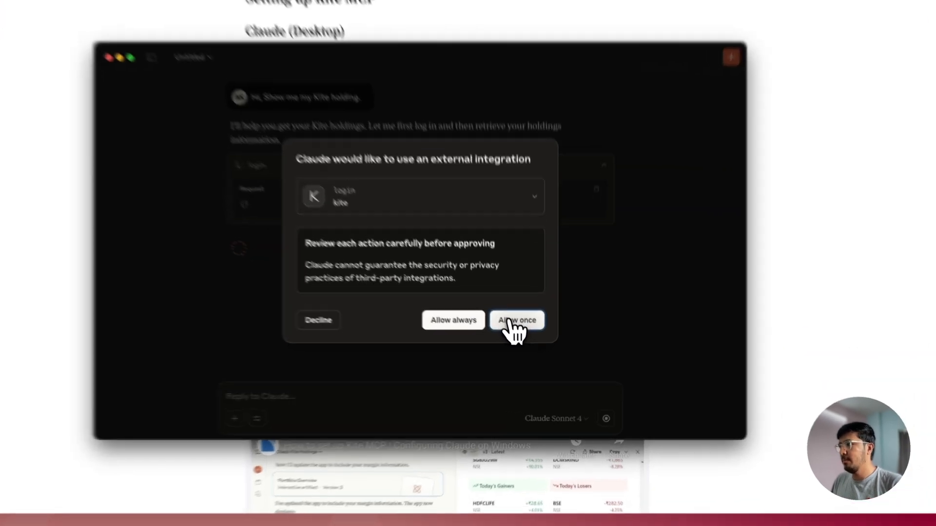
{"action": "left_click", "coordinate": [517, 321]}
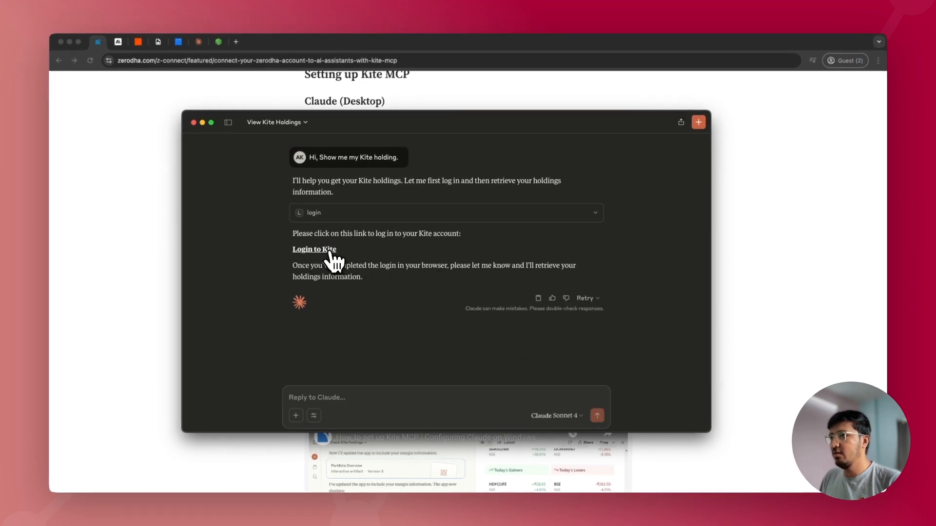
{"action": "left_click", "coordinate": [314, 249]}
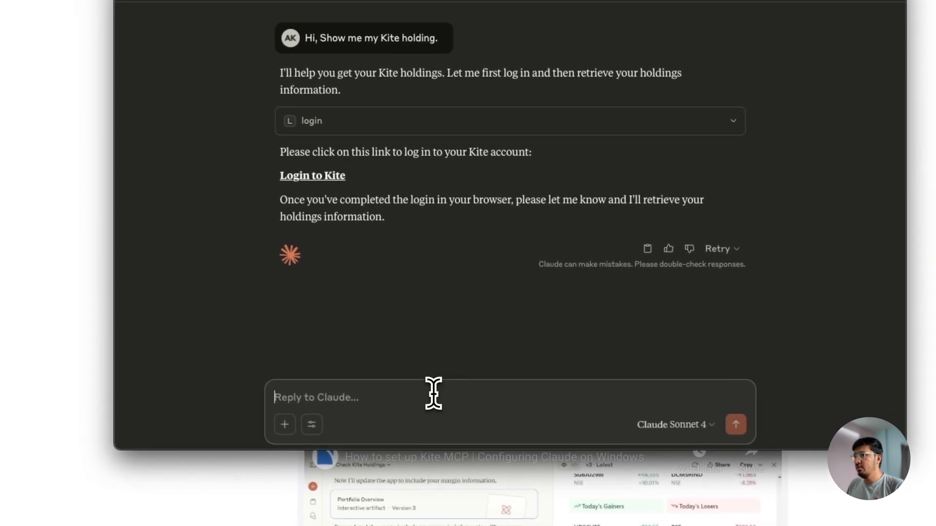
{"action": "type", "text": "Done"}
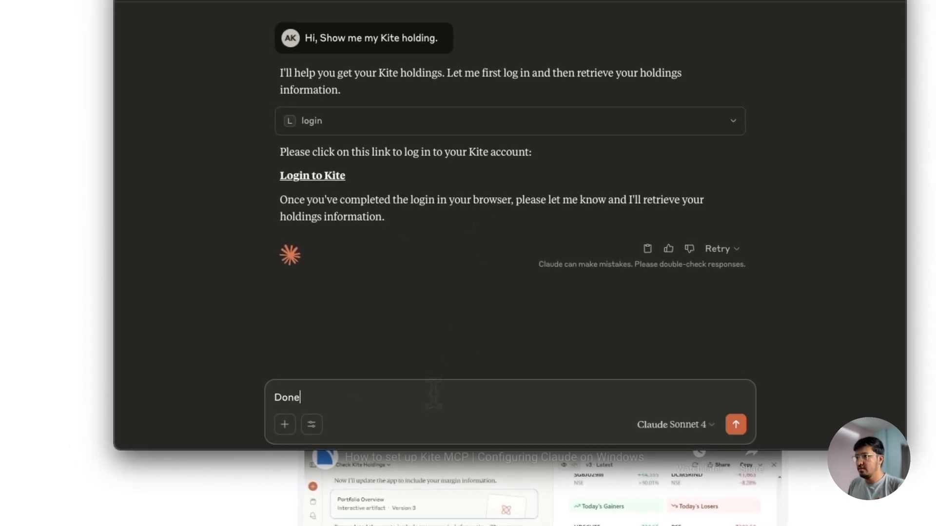
{"action": "left_click", "coordinate": [736, 424]}
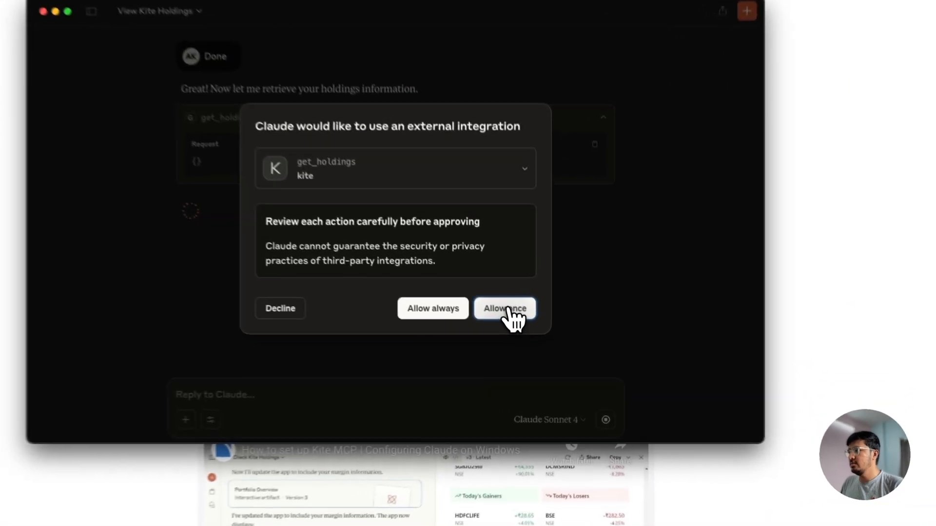
{"action": "left_click", "coordinate": [504, 309]}
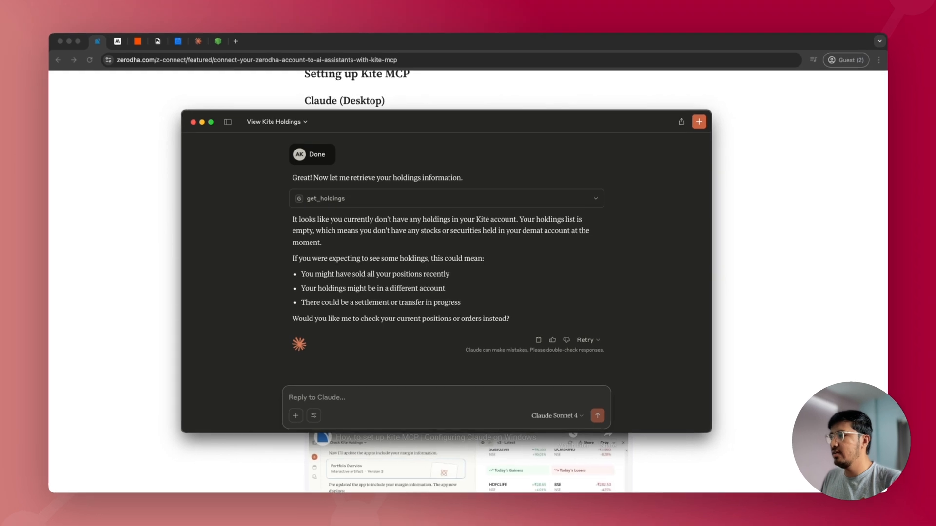
Ask 'Tell me about my mutual fund' holdings and allow the mutual fund lookup once.
{"action": "type", "text": "Tell me about my mutual fund"}
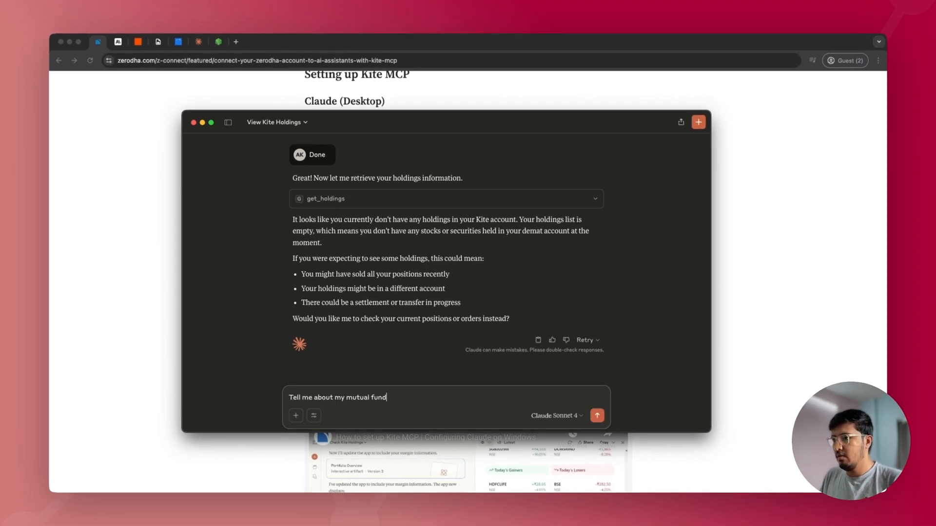
{"action": "left_click", "coordinate": [597, 415]}
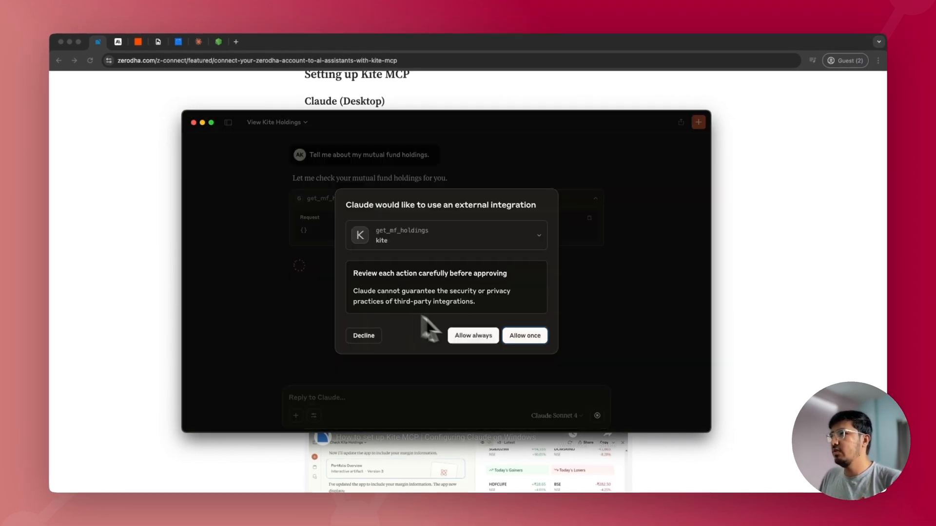
{"action": "left_click", "coordinate": [524, 336]}
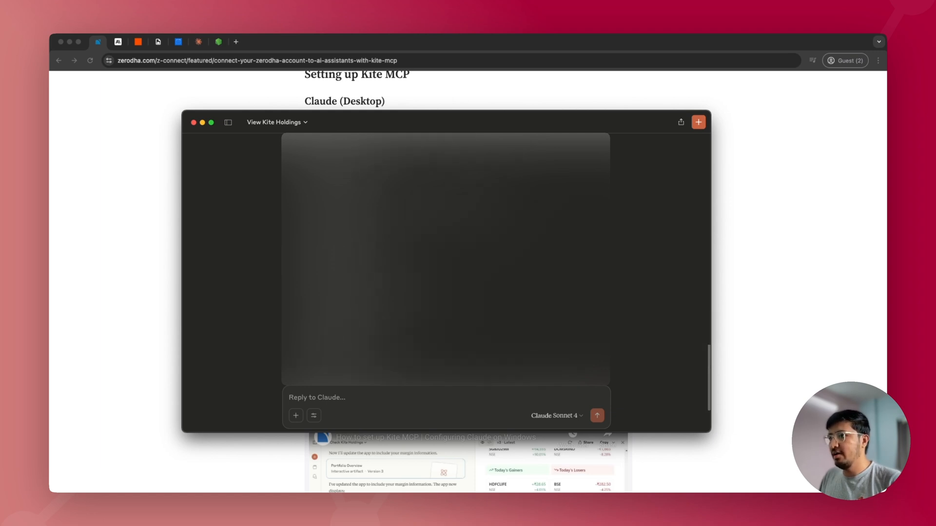
Ask for the mutual fund returns and highlight the best and most conservative performer lines.
{"action": "type", "text": "What is the return of my mutual f"}
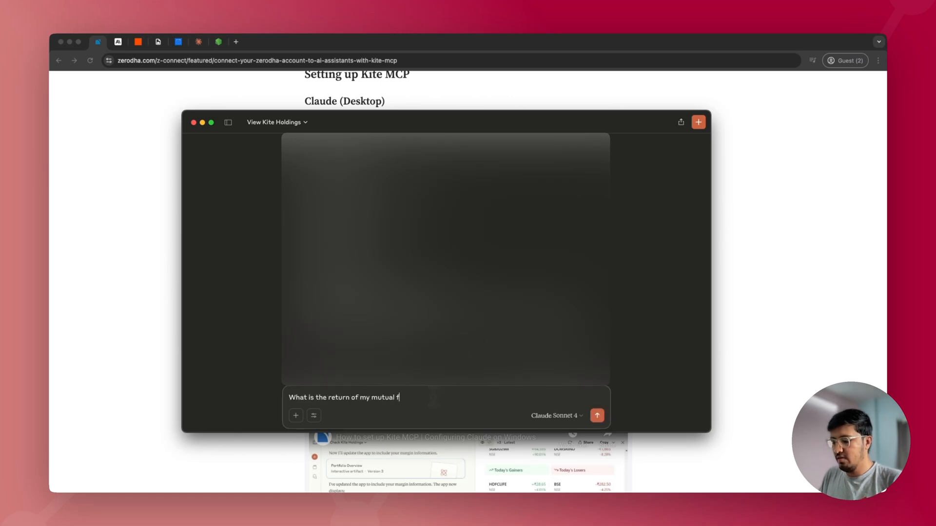
{"action": "left_click", "coordinate": [597, 416]}
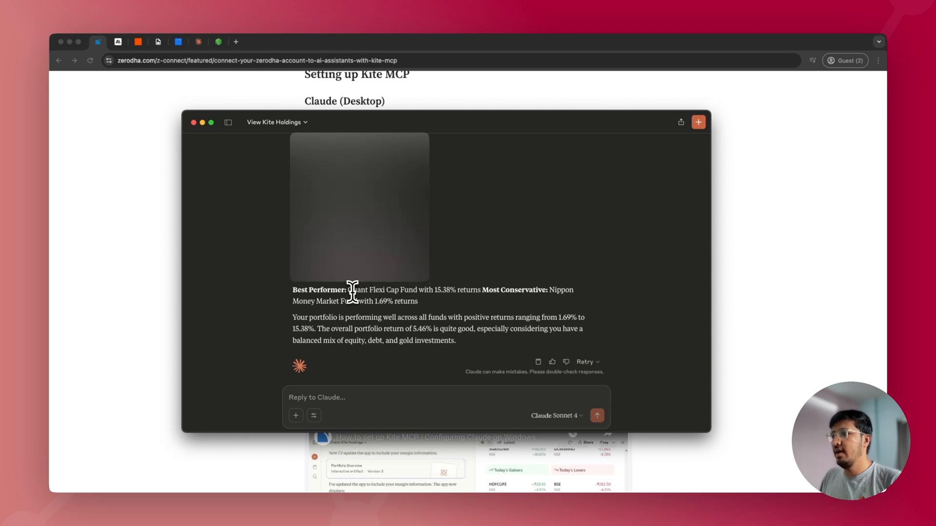
{"action": "left_click_drag", "start_coordinate": [351, 291], "coordinate": [418, 301]}
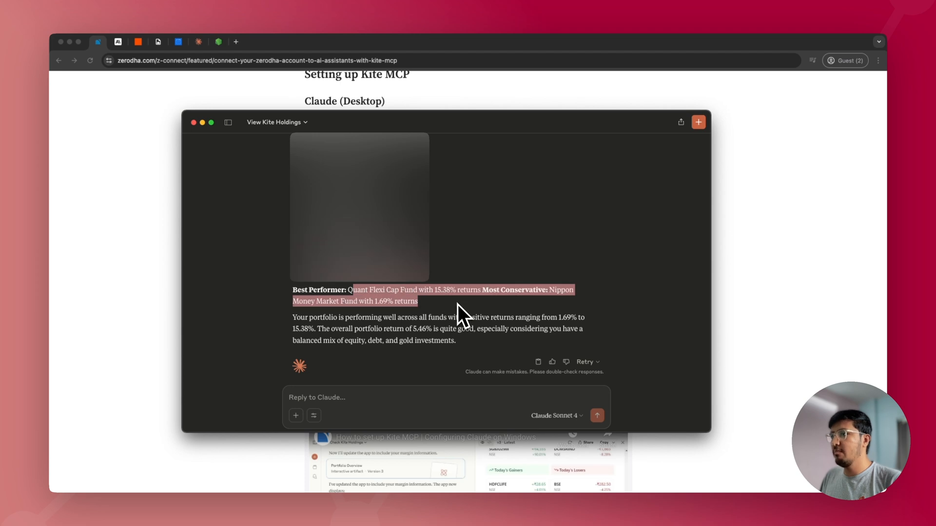
{"action": "mouse_move", "coordinate": [488, 316]}
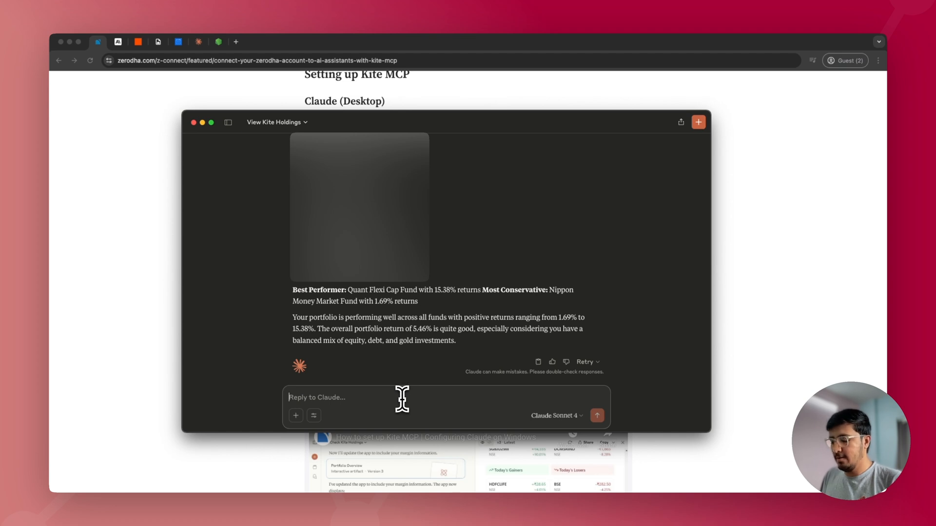
Request 'Display these holdings in a cool broker UI' to get a dashboard artifact.
{"action": "type", "text": "Display these"}
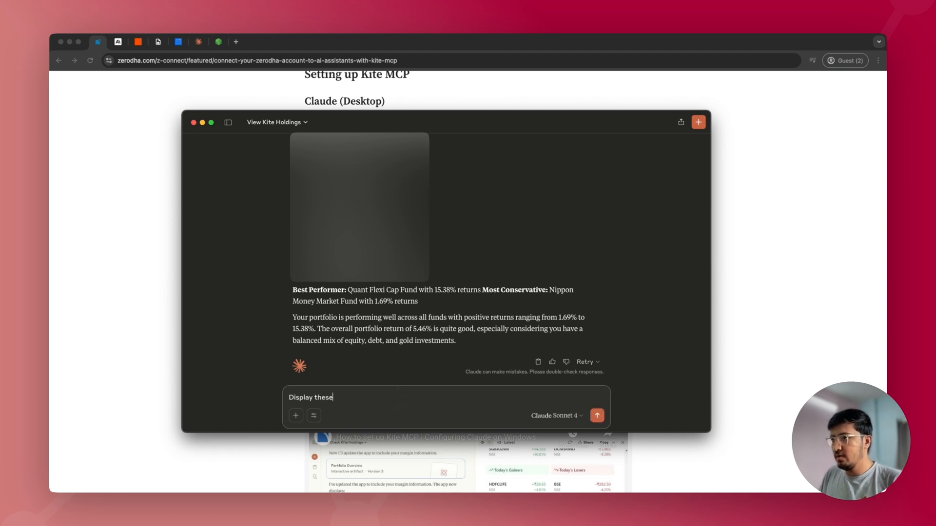
{"action": "type", "text": "holdings in a cool broker UI"}
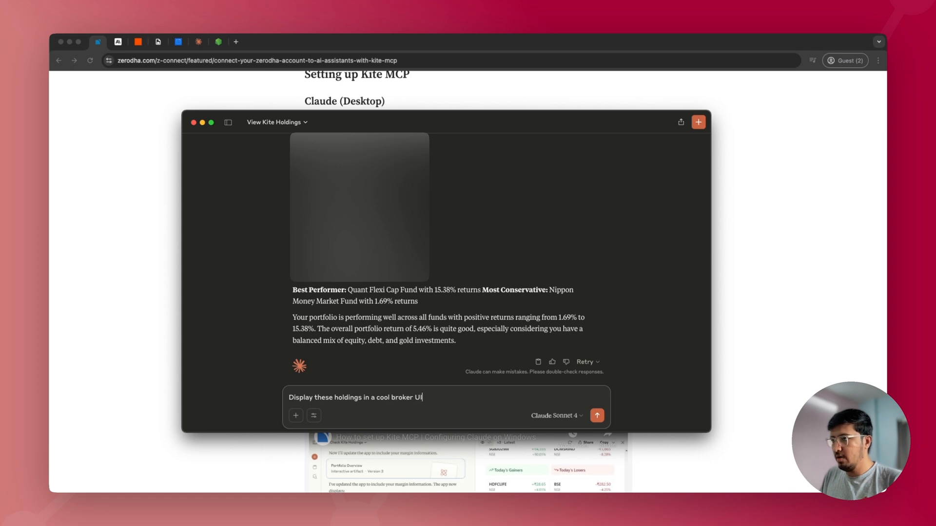
{"action": "left_click", "coordinate": [596, 415]}
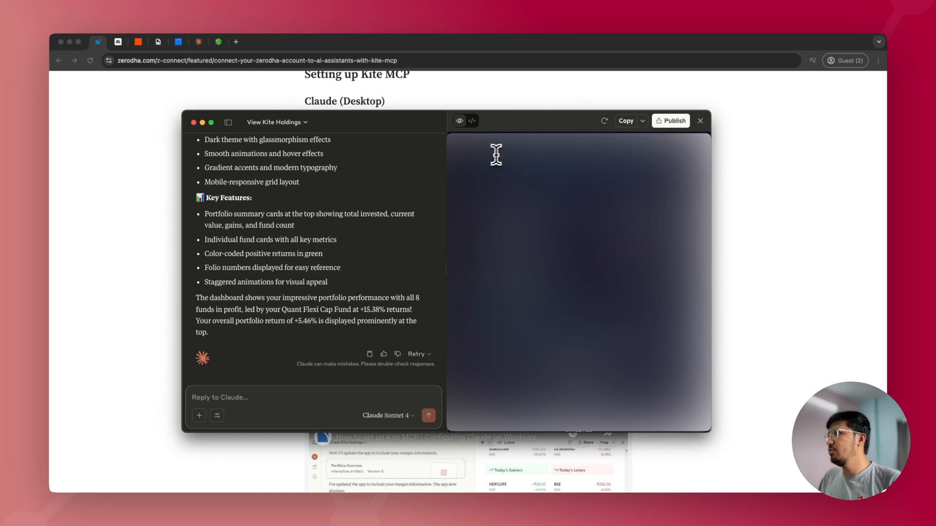
{"action": "mouse_move", "coordinate": [515, 233]}
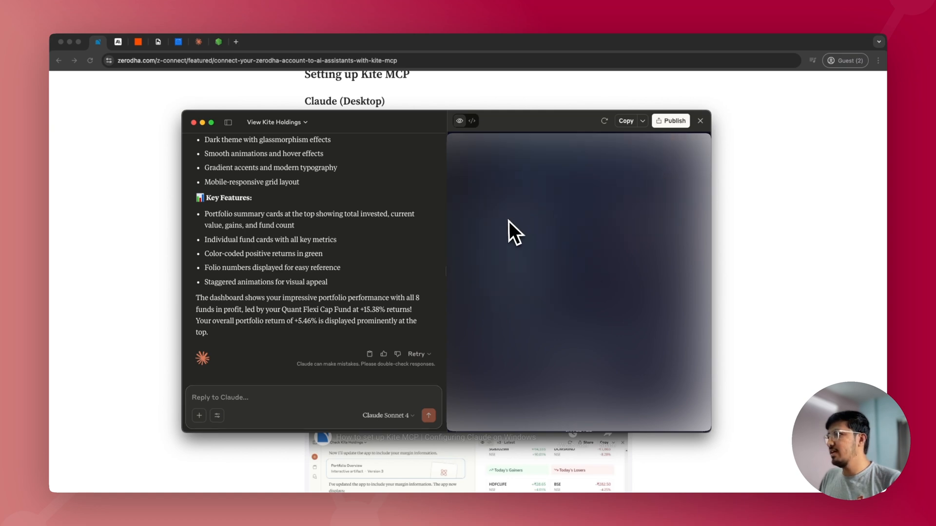
{"action": "mouse_move", "coordinate": [618, 253]}
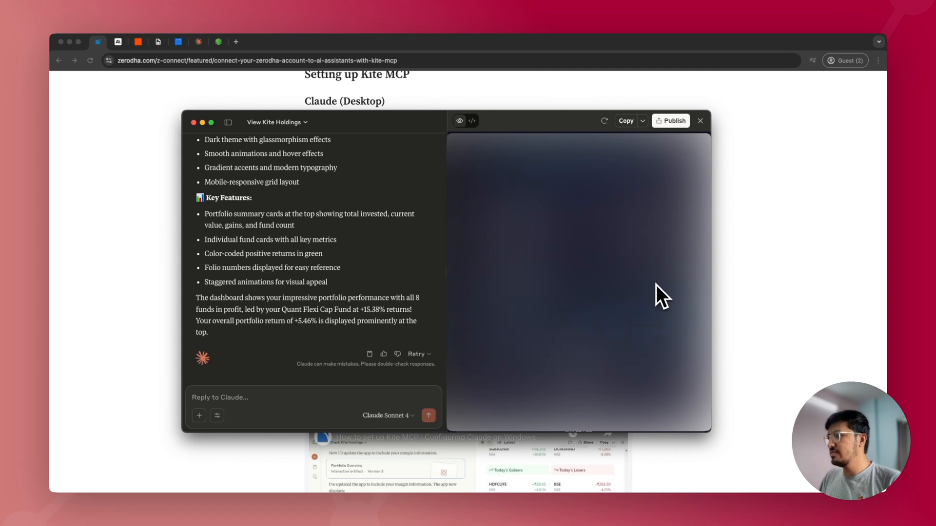
{"action": "type", "text": "How my port"}
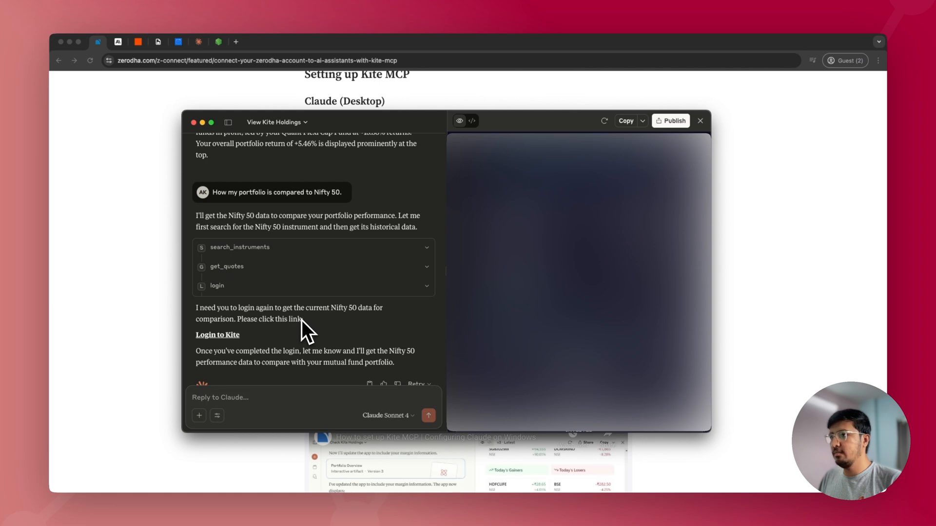
{"action": "left_click", "coordinate": [218, 334]}
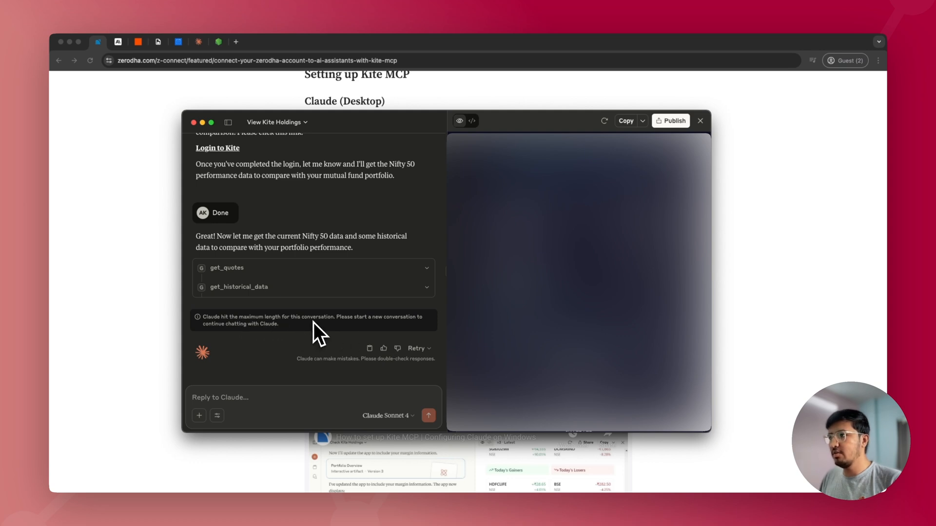
{"action": "mouse_move", "coordinate": [256, 164]}
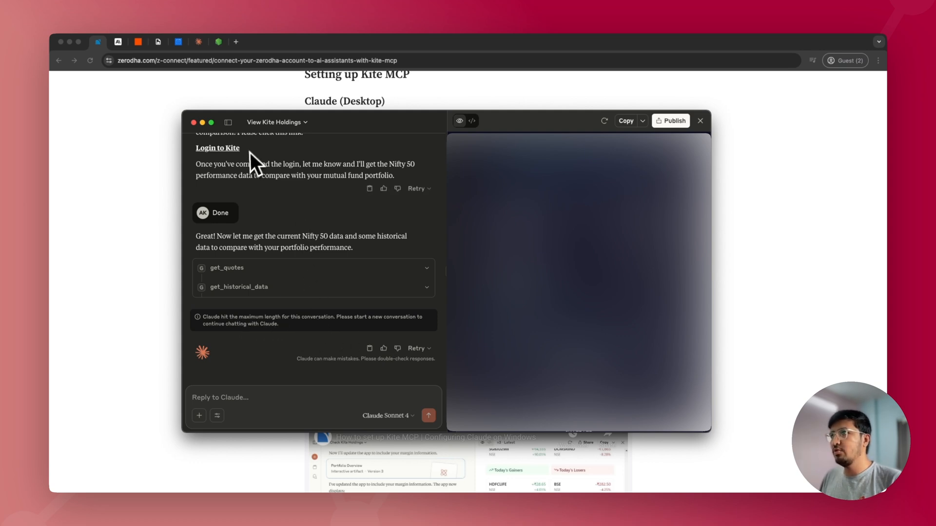
Switch to the Untitled conversation and scroll to the Mutual Fund Portfolio vs Nifty 50 analysis artifact.
{"action": "left_click", "coordinate": [227, 123]}
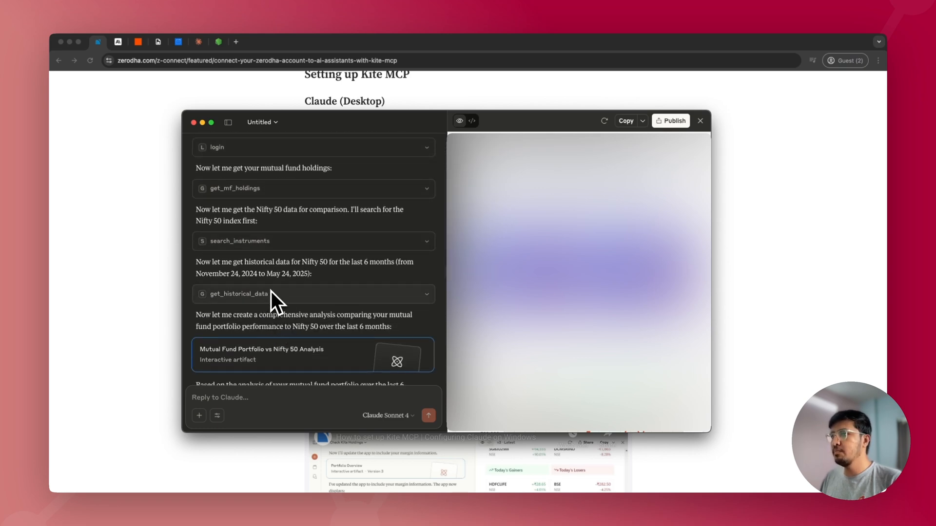
{"action": "scroll", "scroll_direction": "down", "scroll_amount": 3}
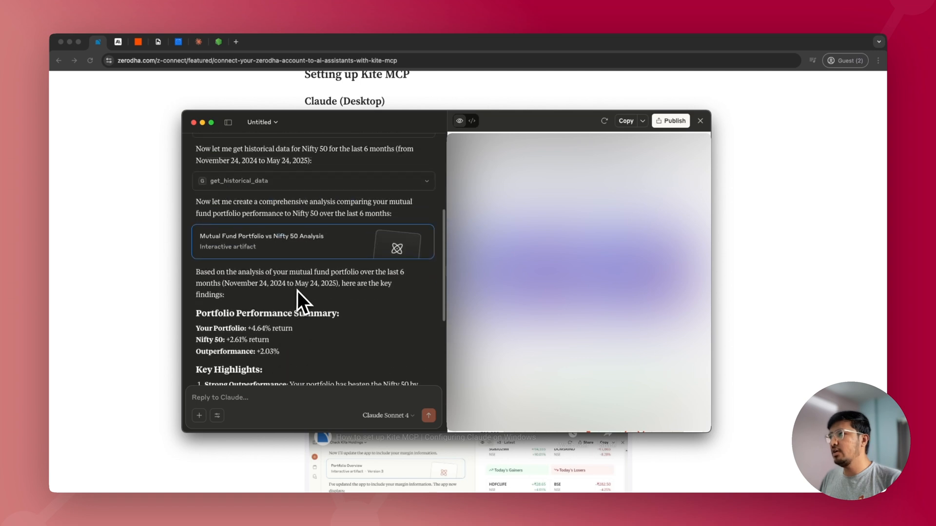
{"action": "mouse_move", "coordinate": [542, 234]}
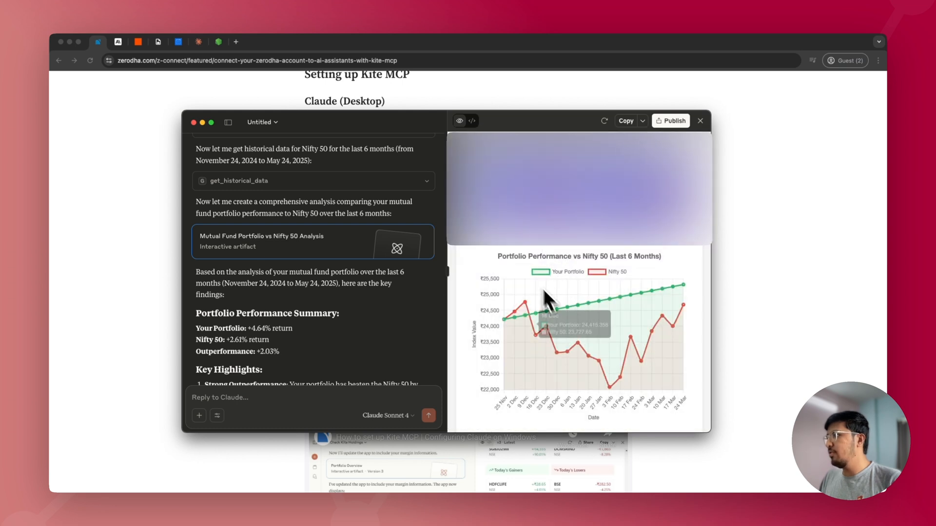
{"action": "mouse_move", "coordinate": [570, 331]}
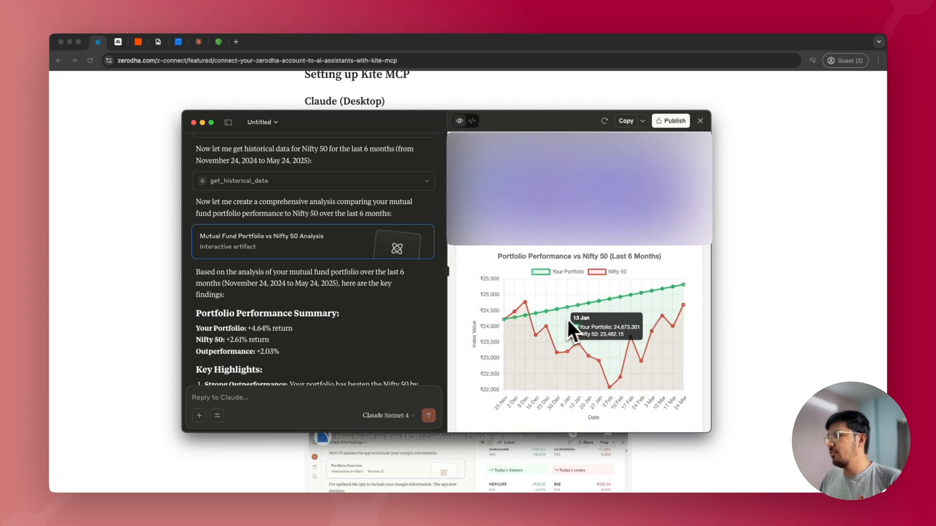
{"action": "mouse_move", "coordinate": [577, 266]}
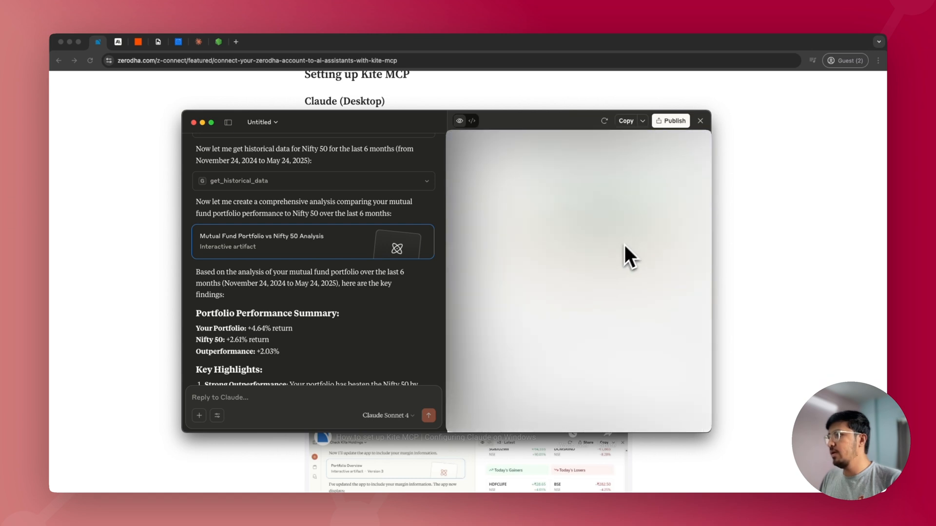
{"action": "mouse_move", "coordinate": [562, 325]}
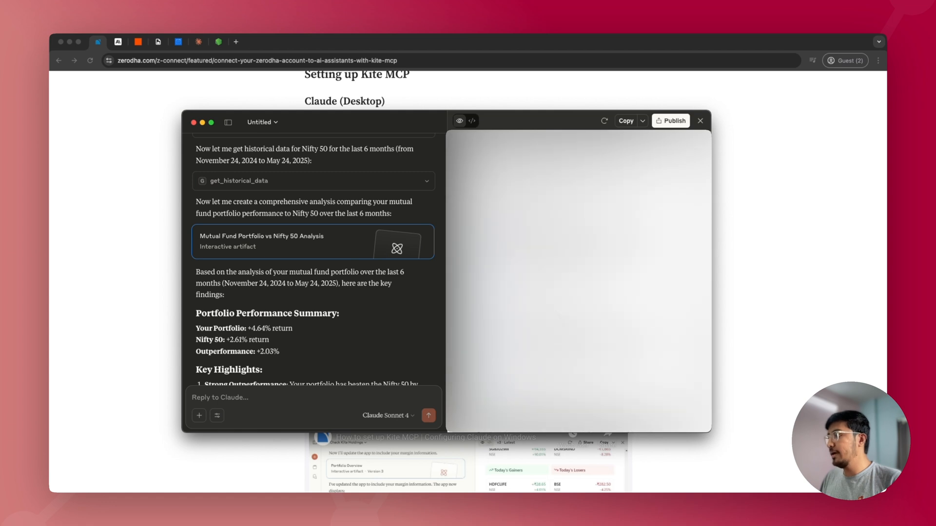
{"action": "mouse_move", "coordinate": [561, 320]}
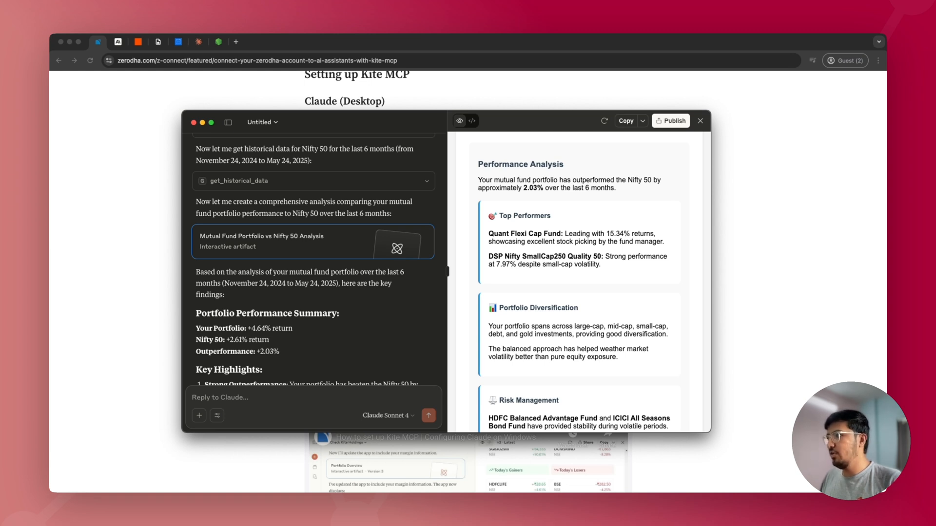
Scroll the artifact through Top Performers, Diversification and Risk Management down to Market Outlook.
{"action": "scroll", "scroll_direction": "down", "scroll_amount": 3}
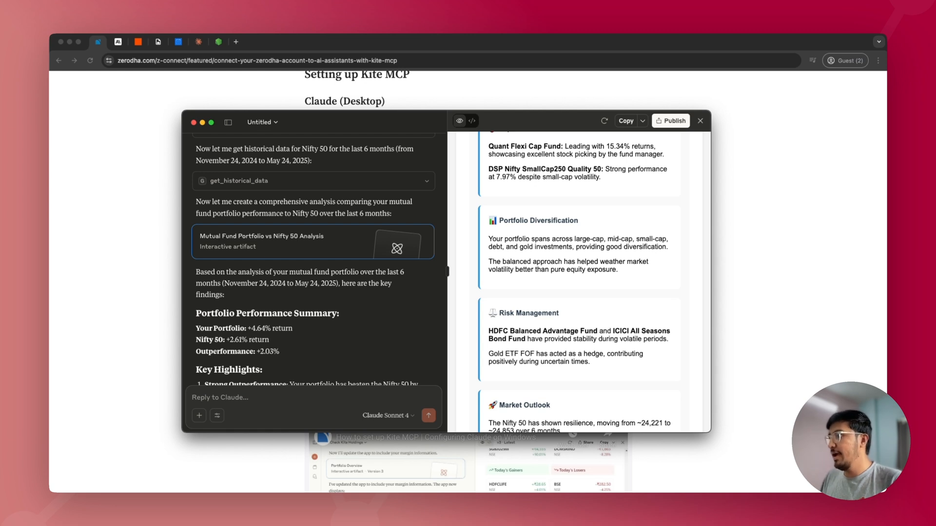
{"action": "mouse_move", "coordinate": [647, 228]}
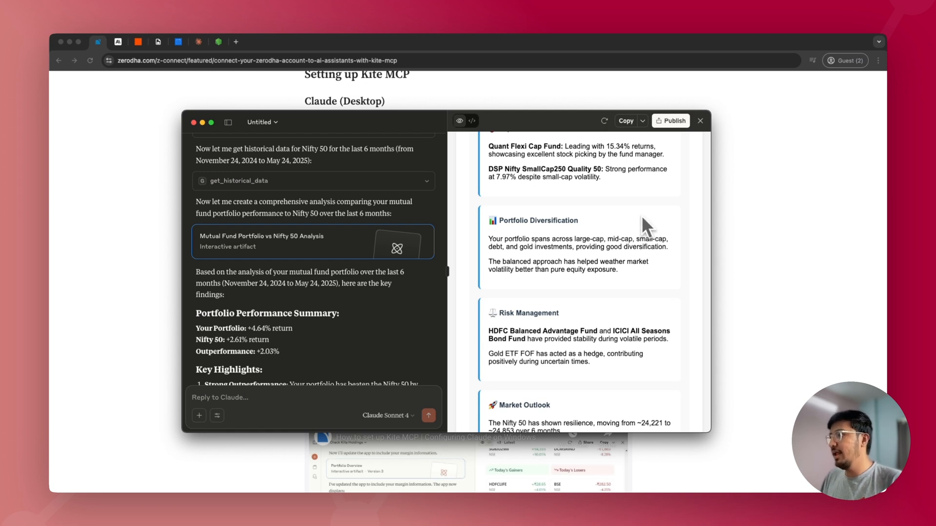
{"action": "mouse_move", "coordinate": [597, 344]}
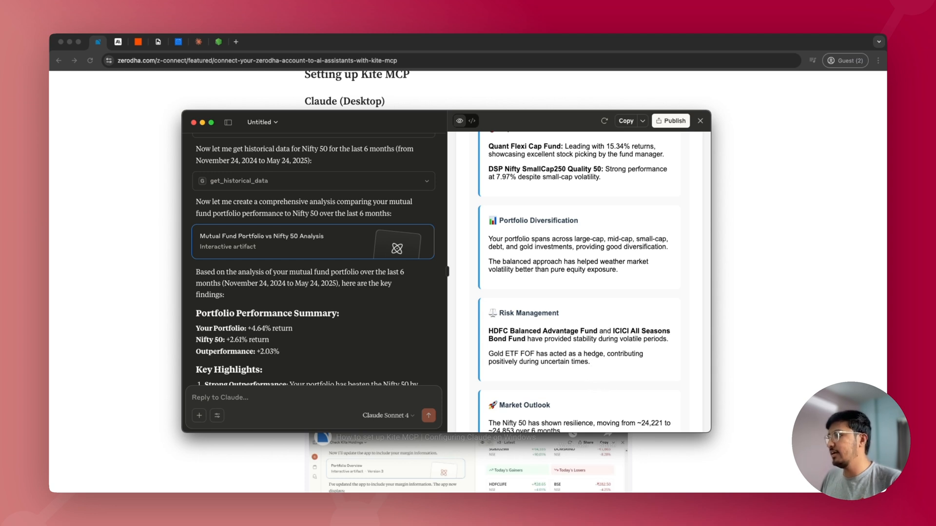
{"action": "scroll", "scroll_direction": "down", "scroll_amount": 3}
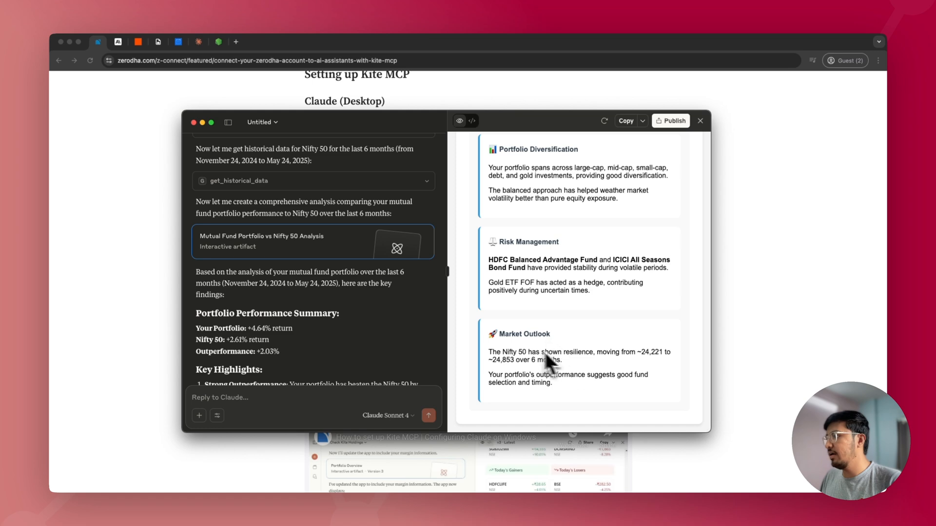
{"action": "mouse_move", "coordinate": [552, 373]}
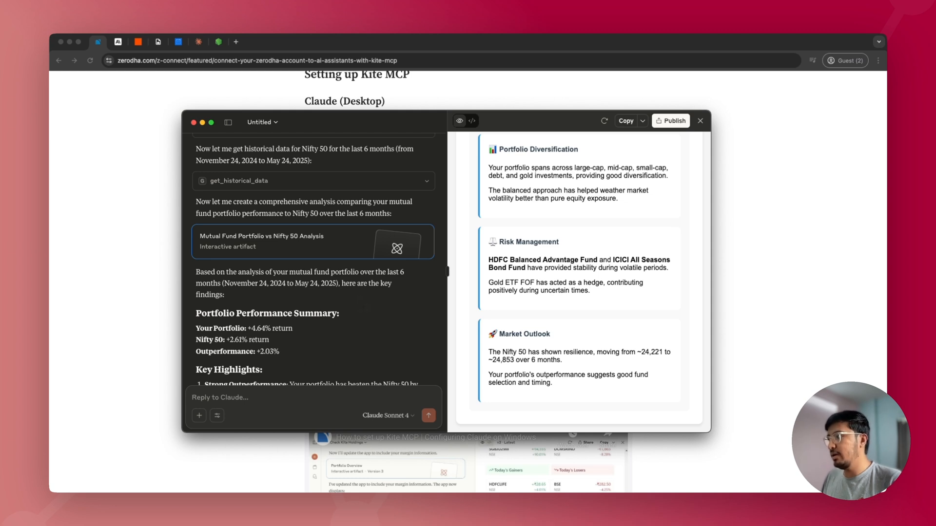
{"action": "mouse_move", "coordinate": [363, 310]}
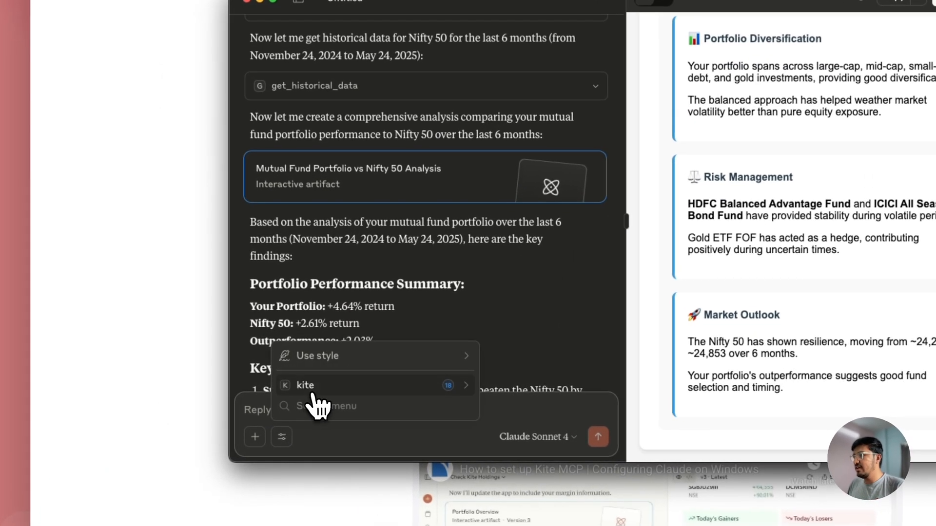
{"action": "left_click", "coordinate": [305, 385]}
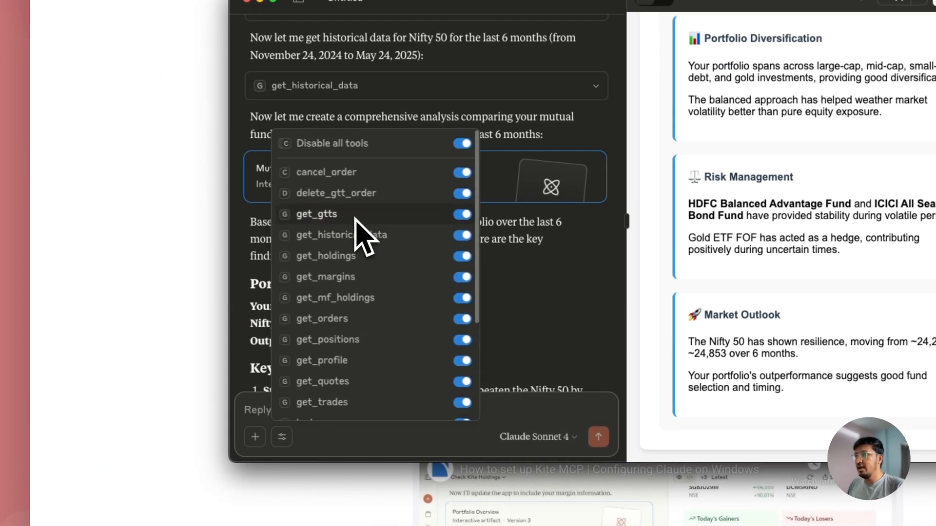
{"action": "mouse_move", "coordinate": [335, 193]}
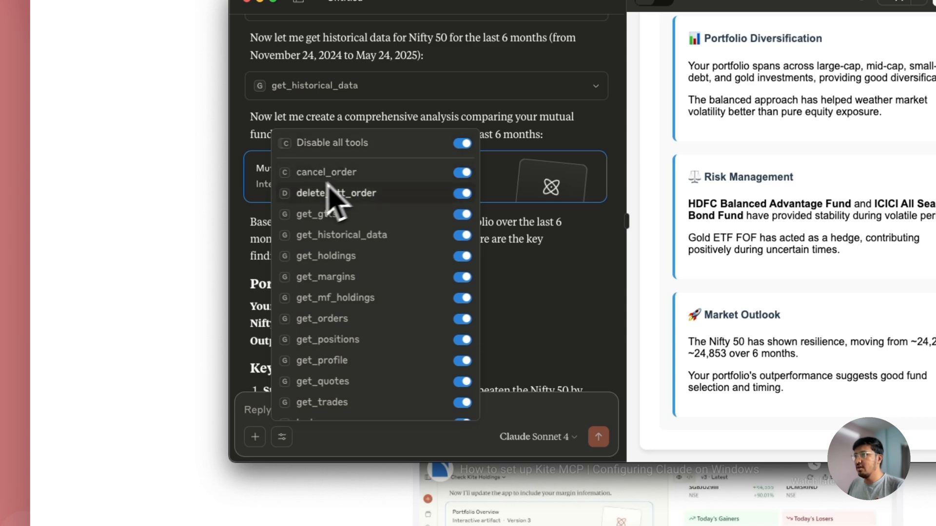
{"action": "scroll", "scroll_direction": "down", "scroll_amount": 3}
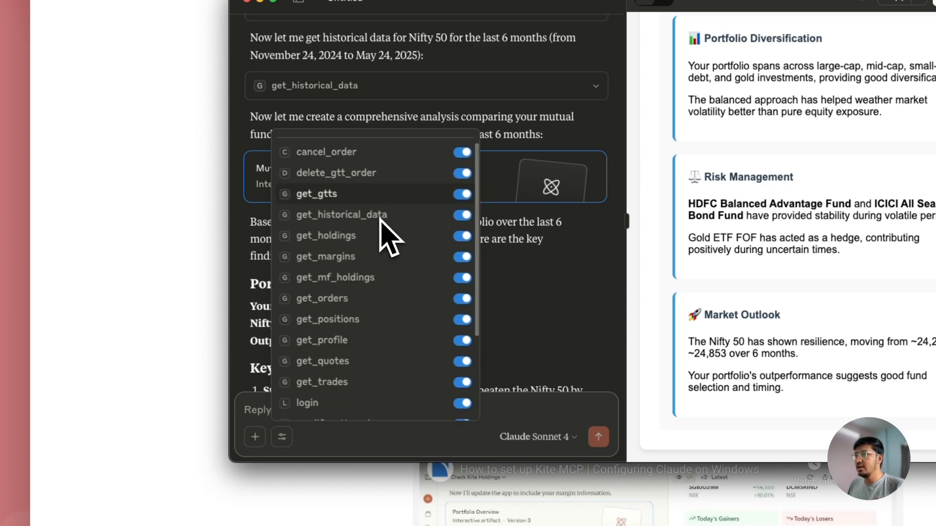
{"action": "scroll", "scroll_direction": "down", "scroll_amount": 3}
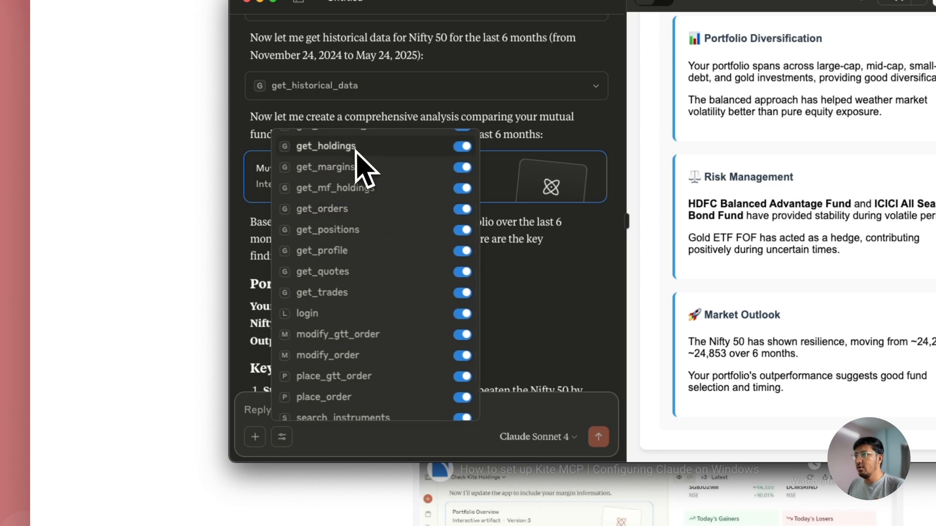
{"action": "scroll", "scroll_direction": "down", "scroll_amount": 3}
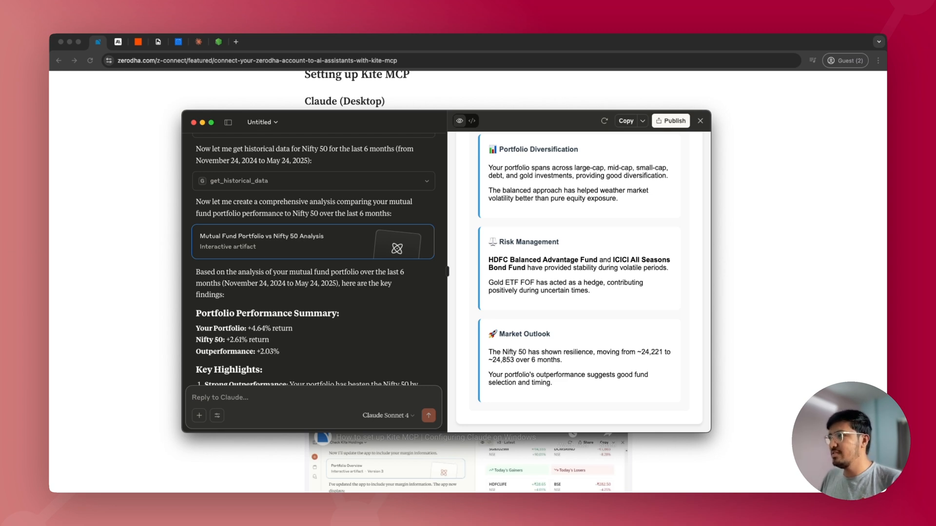
{"action": "mouse_move", "coordinate": [152, 265]}
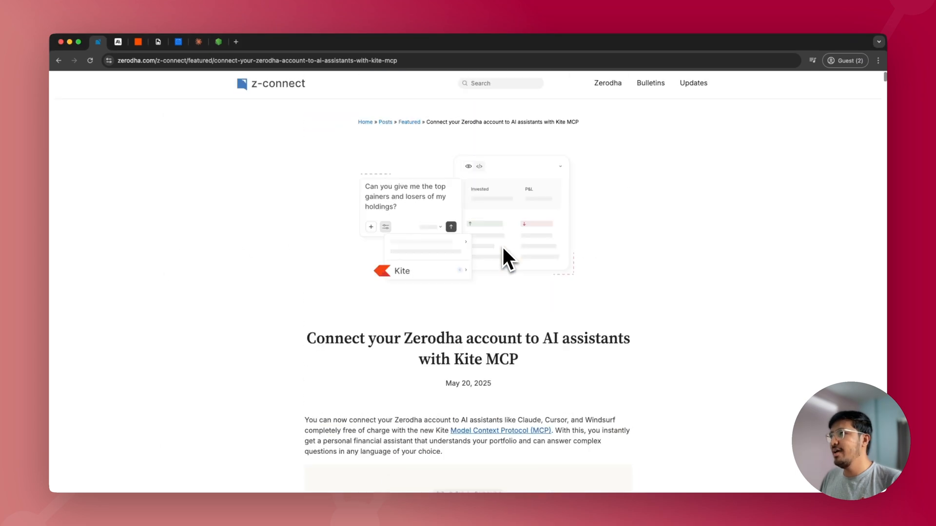
{"action": "mouse_move", "coordinate": [669, 280]}
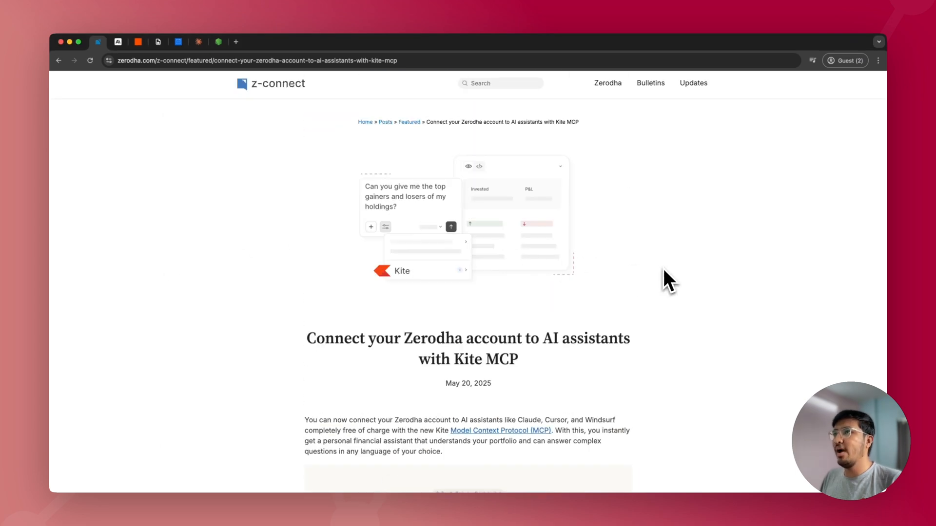
Scroll the Zerodha Kite MCP article back to its title.
{"action": "scroll", "scroll_direction": "down", "scroll_amount": 3}
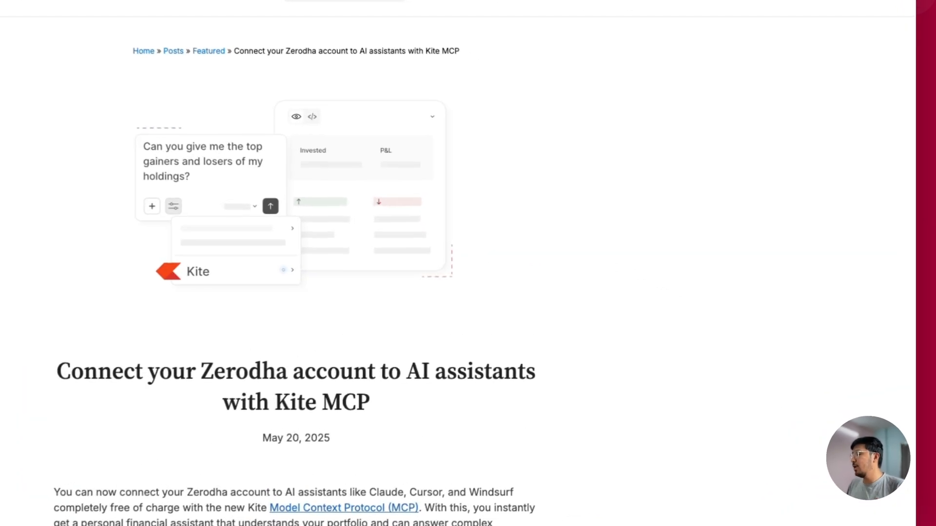